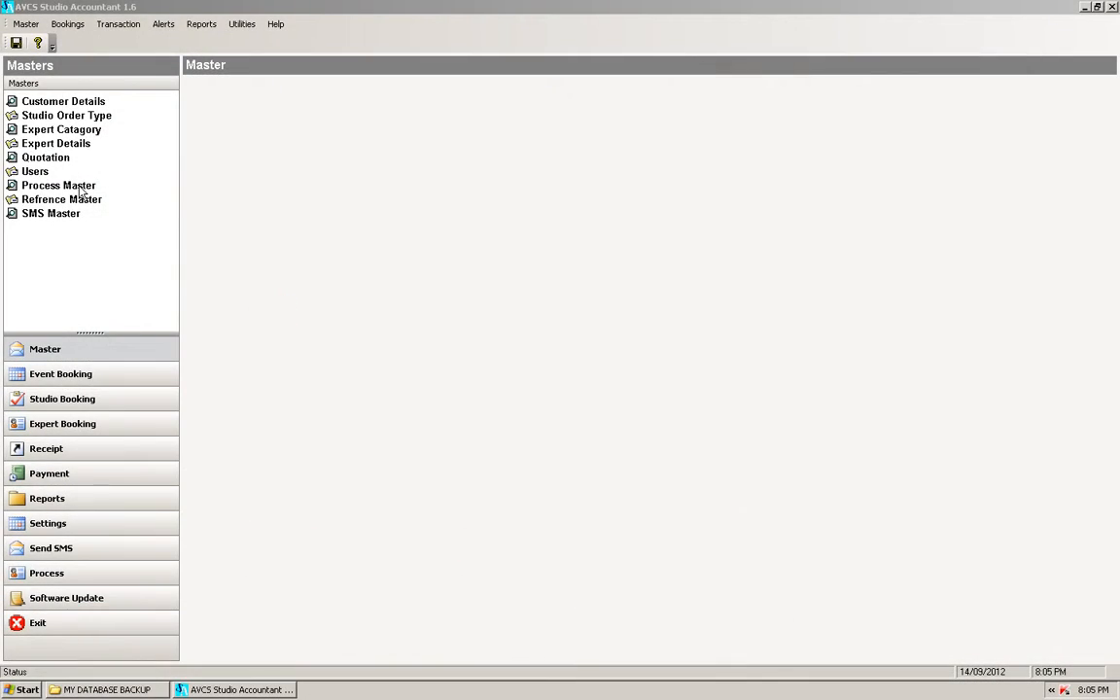
Step: Open the Process Master form from the Masters list
{"action": "left_click", "coordinate": [58, 184]}
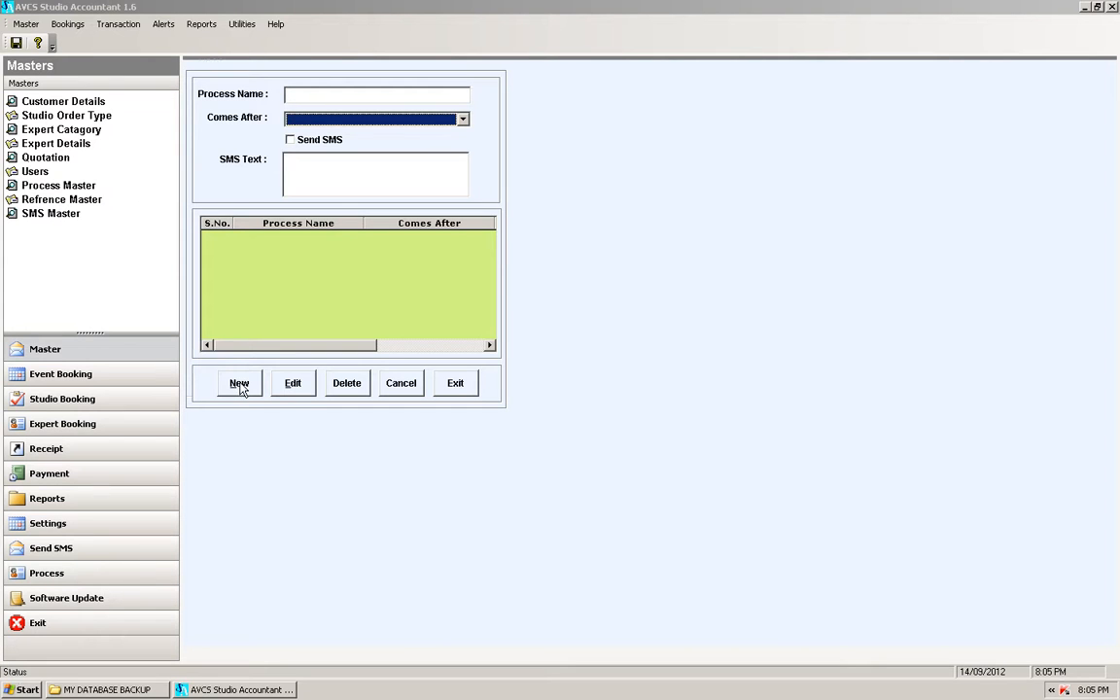
Step: Start a new process named Designing with Send SMS enabled
{"action": "left_click", "coordinate": [239, 381]}
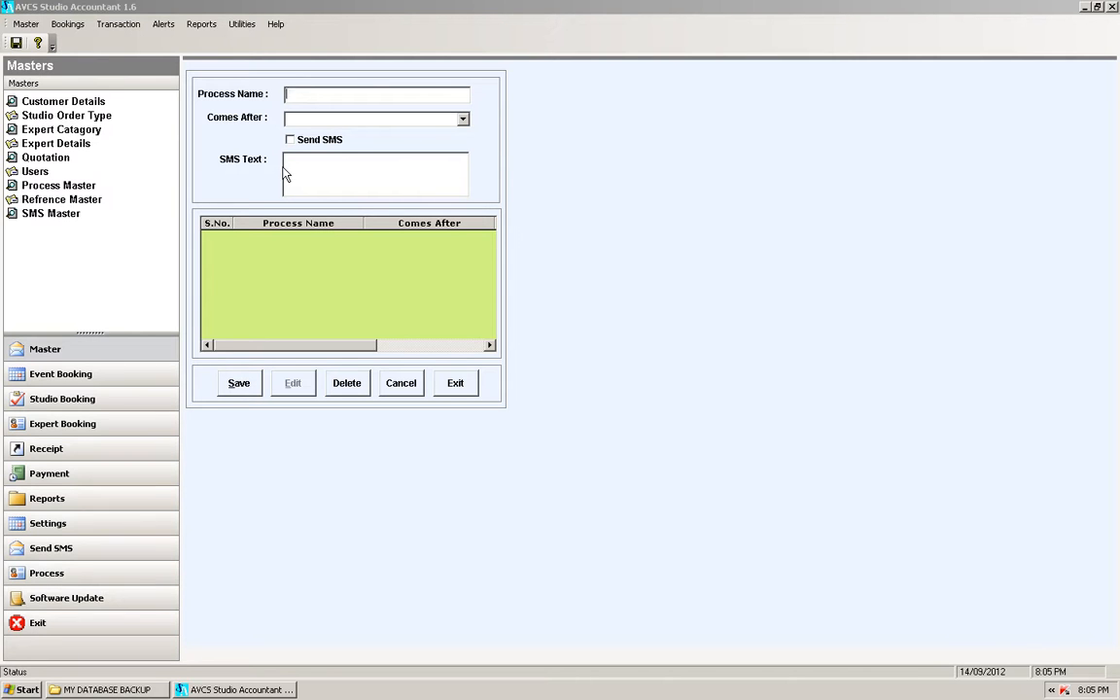
{"action": "type", "text": "D"}
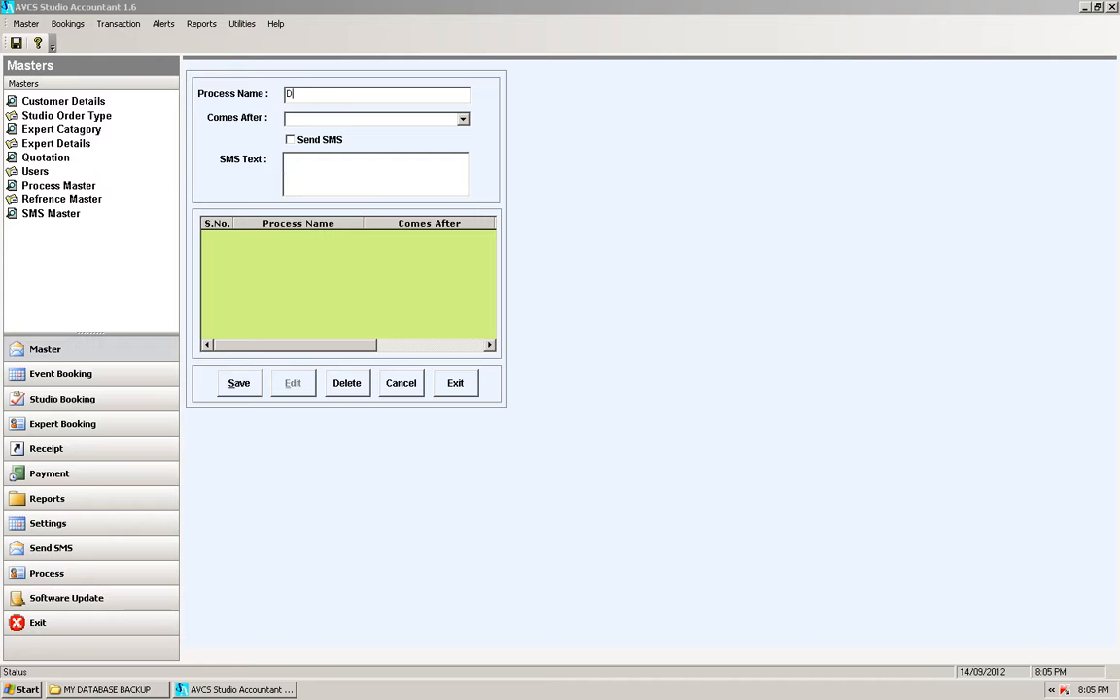
{"action": "type", "text": "esigning"}
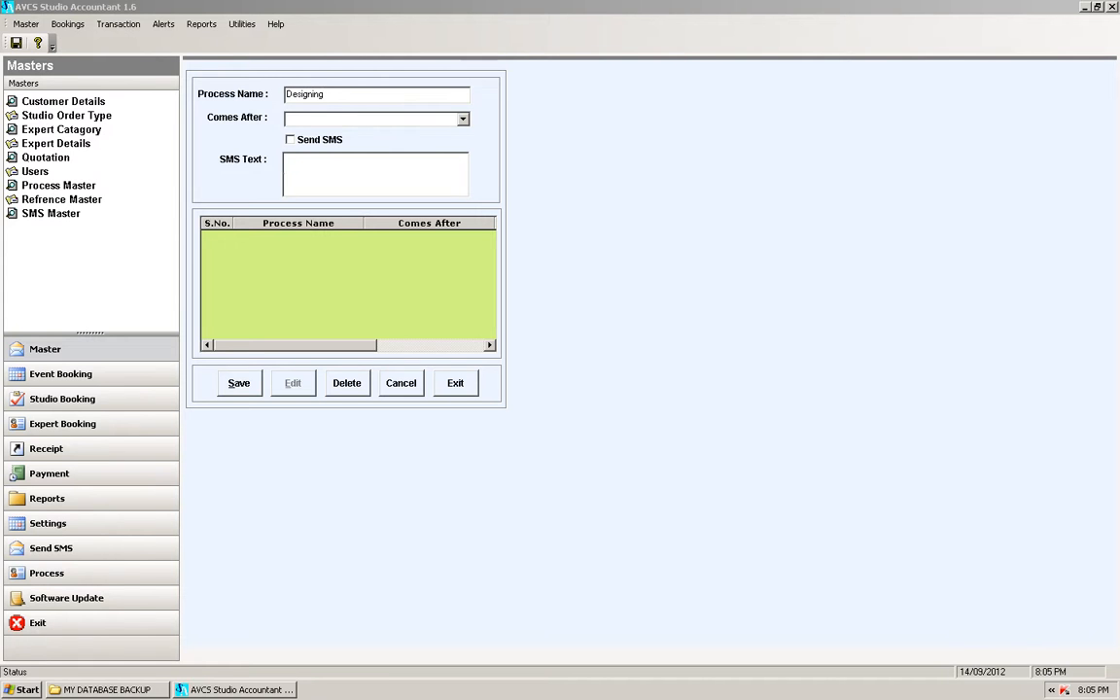
{"action": "left_click", "coordinate": [462, 119]}
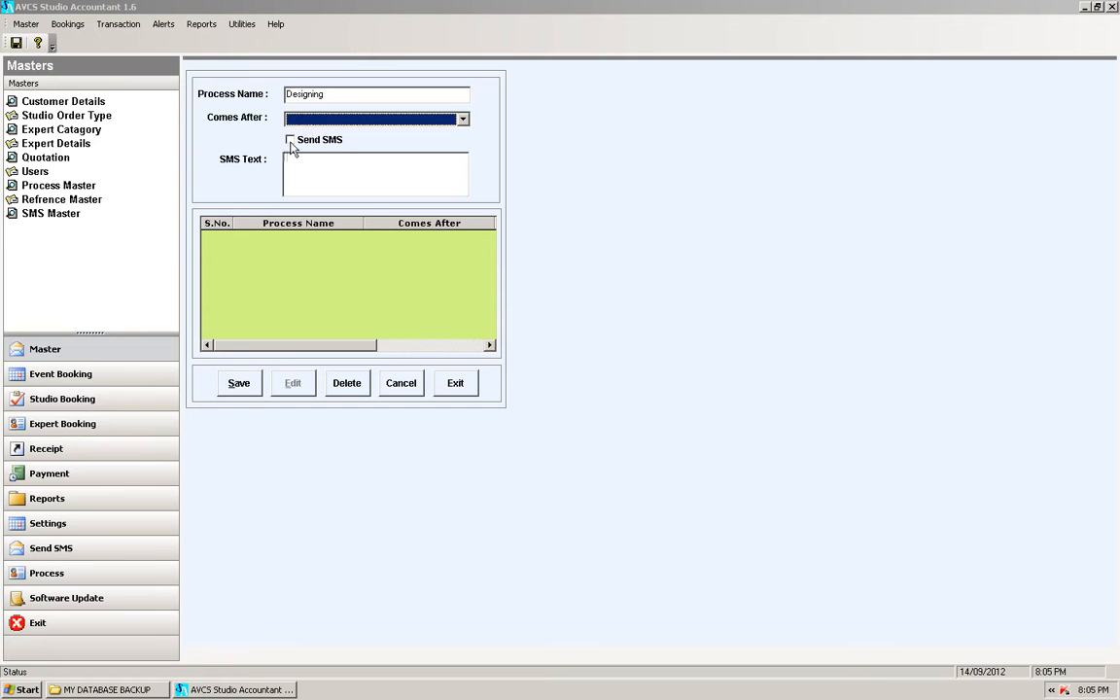
{"action": "left_click", "coordinate": [289, 140]}
{"action": "type", "text": "Sir Currently"}
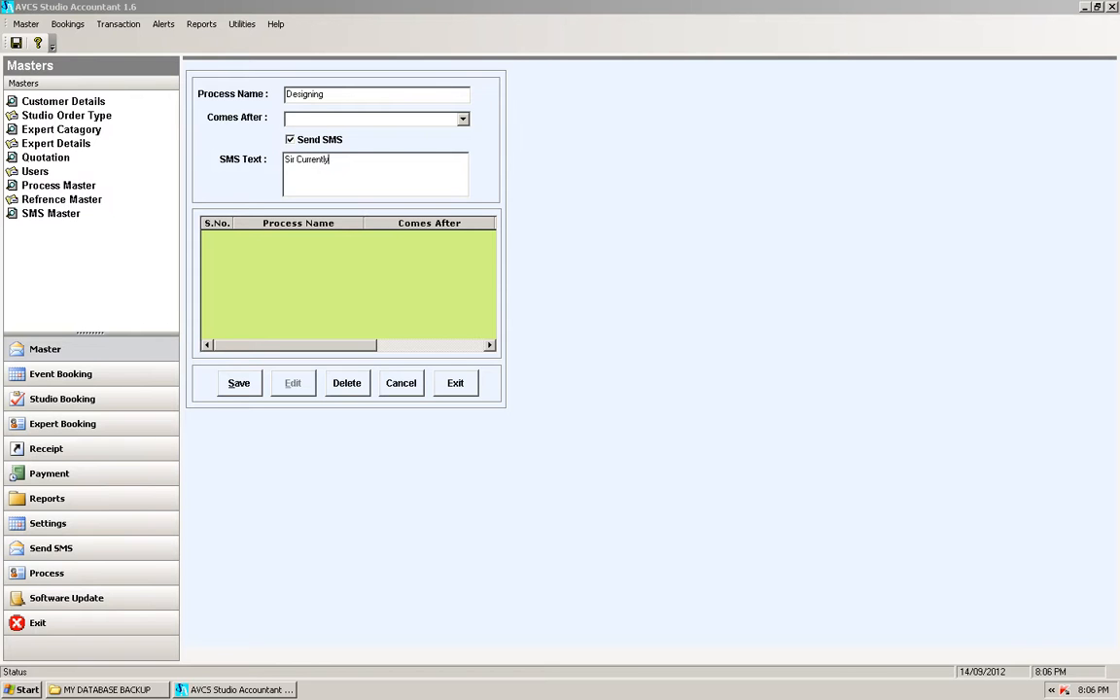
Step: Enter the SMS text saying the work is in designing at AVCS, save Designing, and begin another entry
{"action": "type", "text": "Your Work is"}
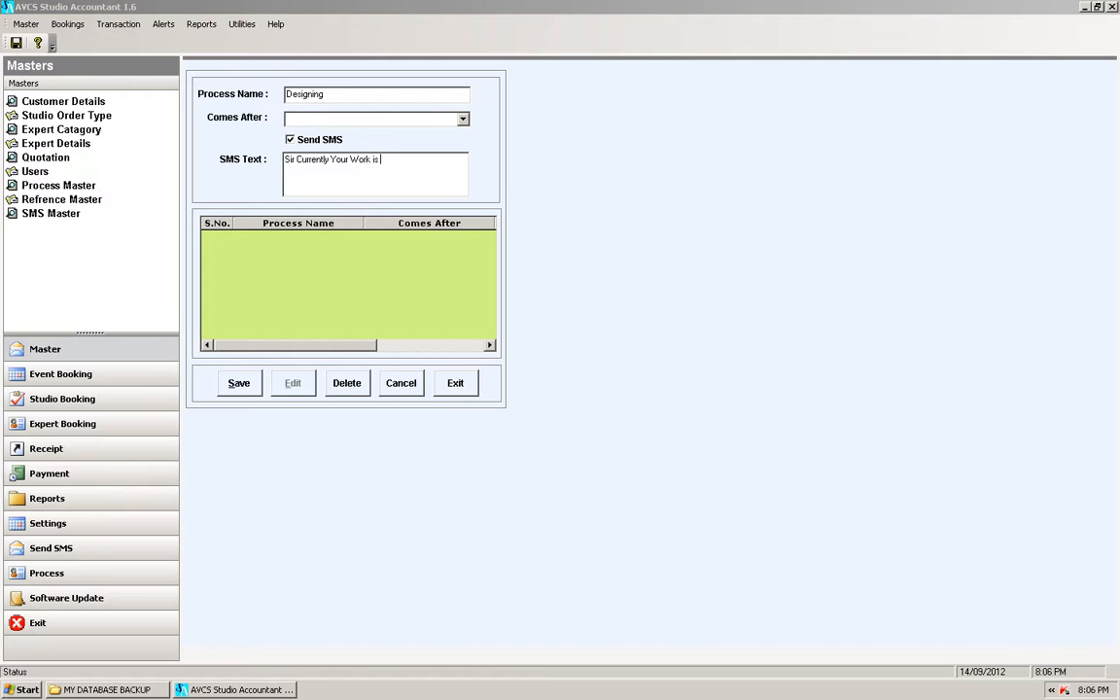
{"action": "type", "text": "In Designing"}
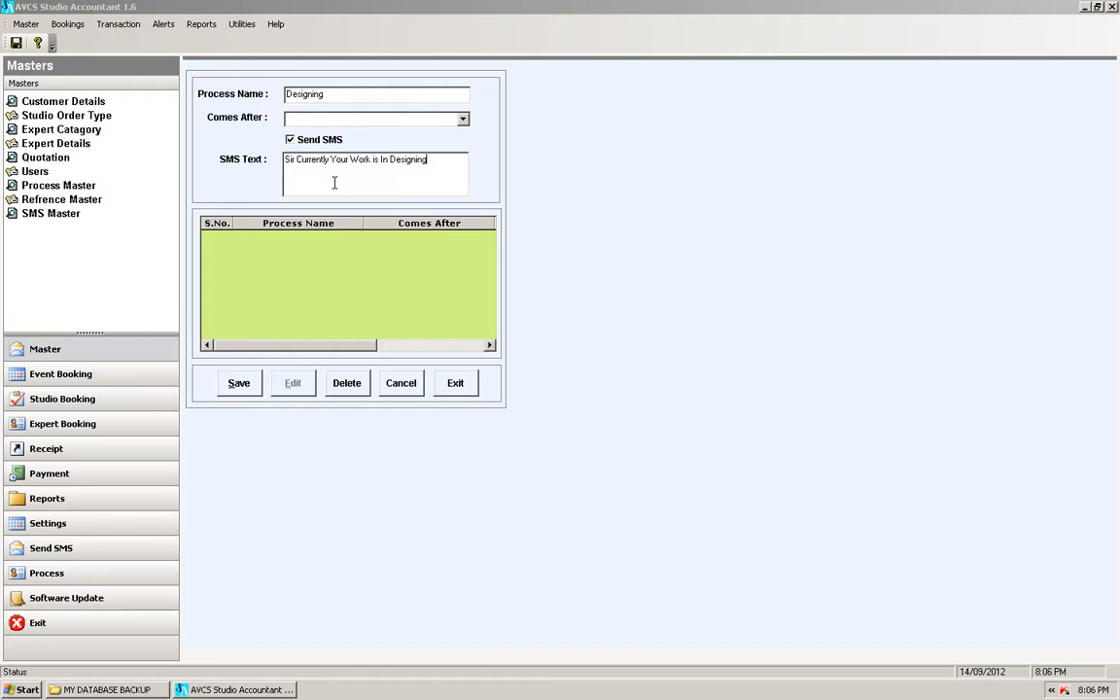
{"action": "type", "text": "Thanks For"}
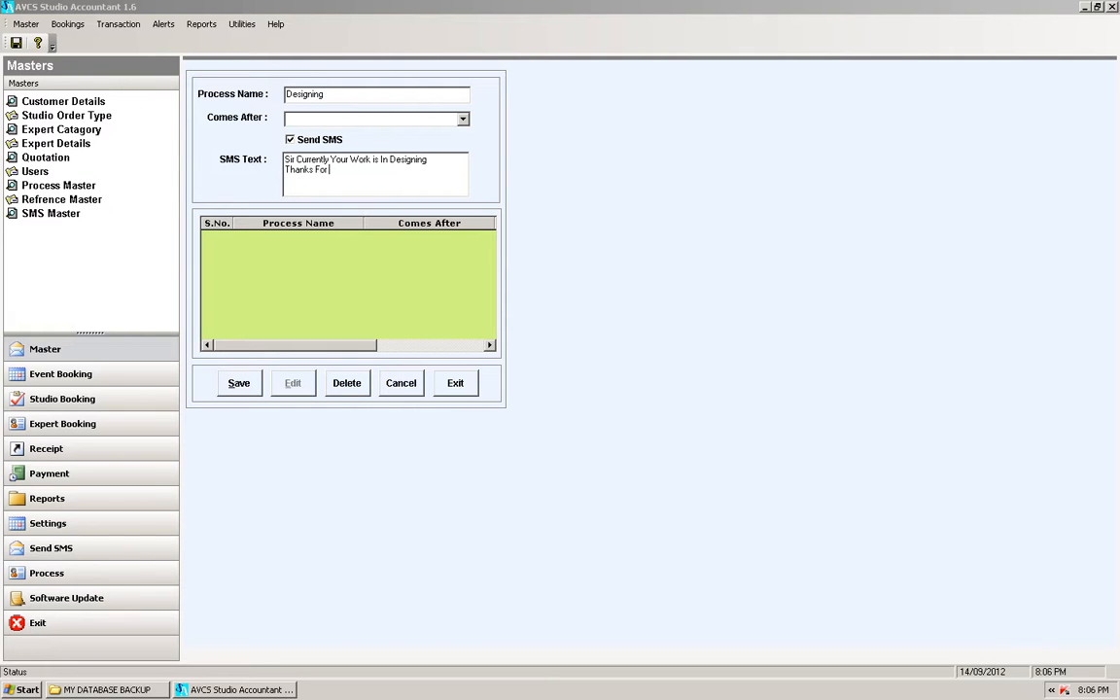
{"action": "type", "text": "Visiting A"}
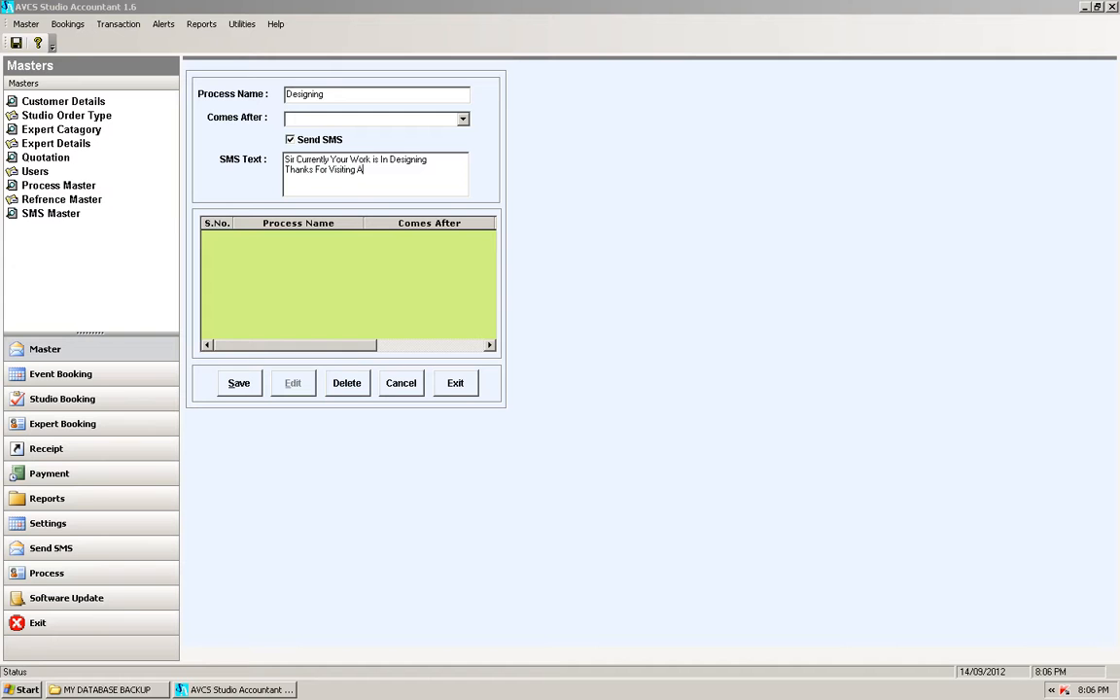
{"action": "key", "text": "BackSpace"}
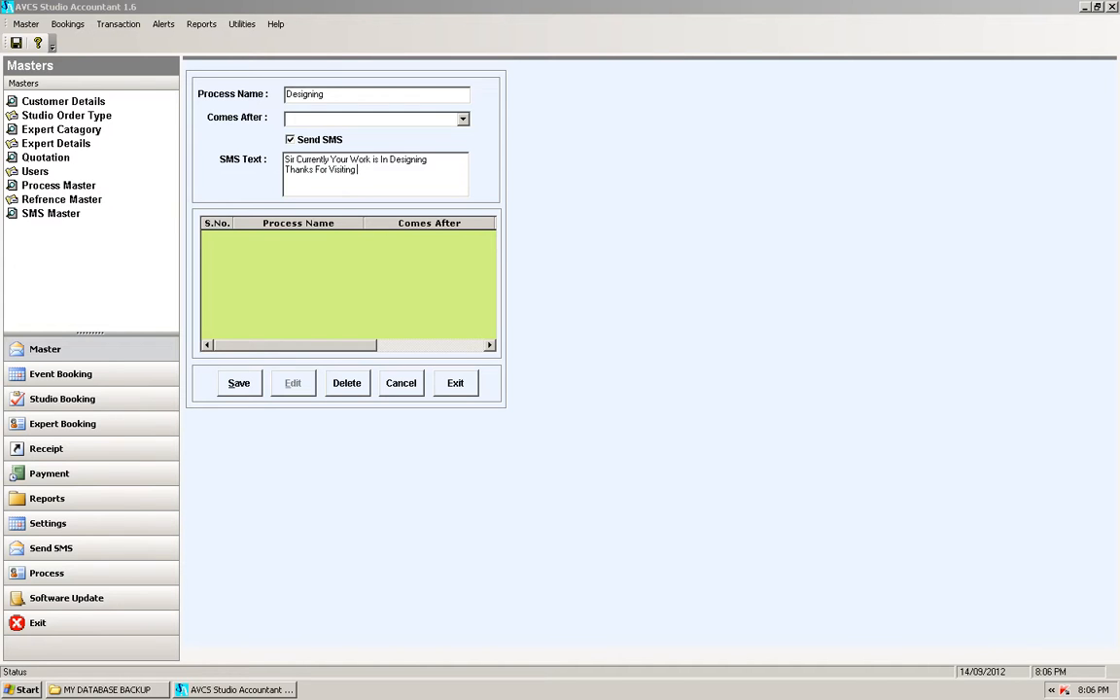
{"action": "type", "text": "AVCS"}
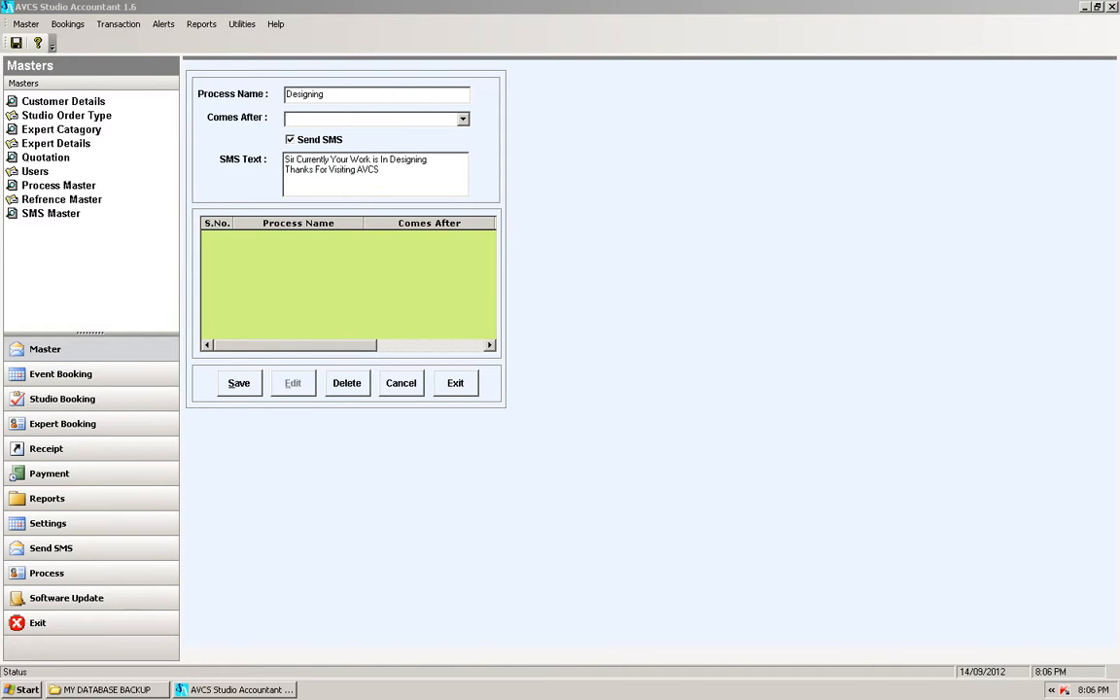
{"action": "left_click", "coordinate": [237, 381]}
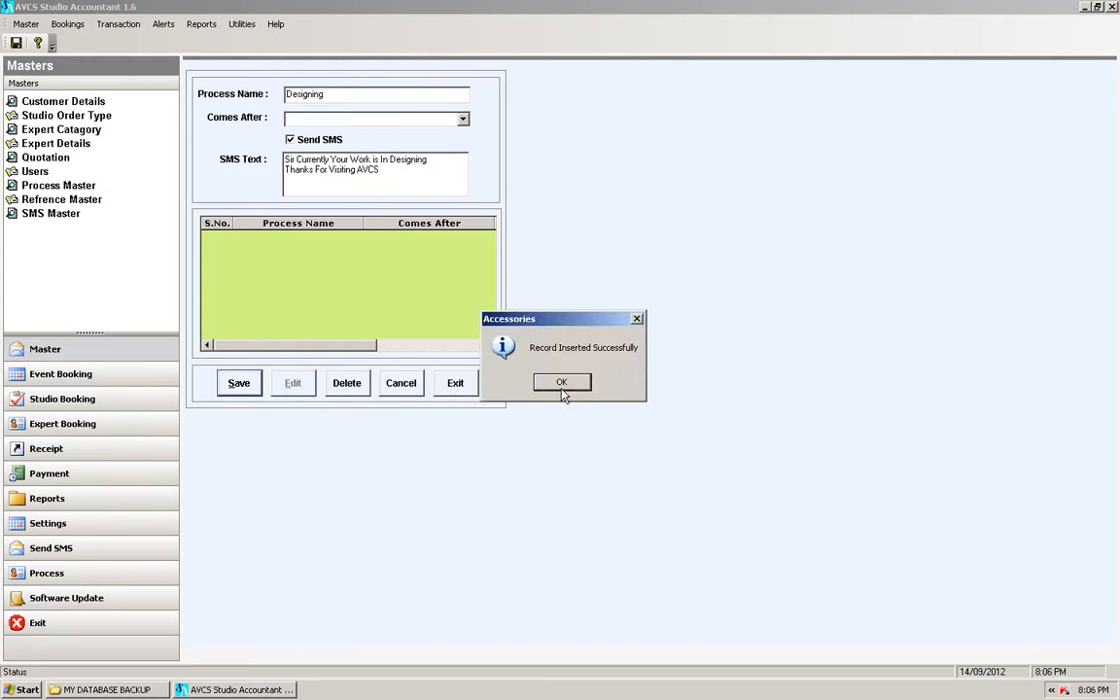
{"action": "left_click", "coordinate": [560, 381]}
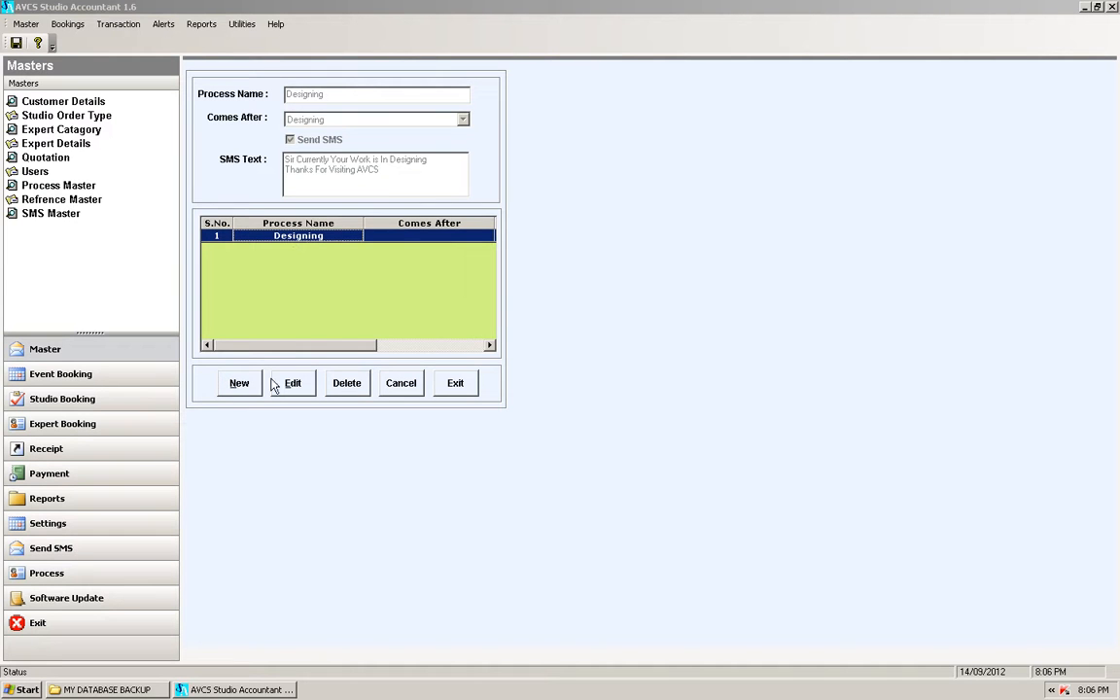
{"action": "left_click", "coordinate": [237, 381]}
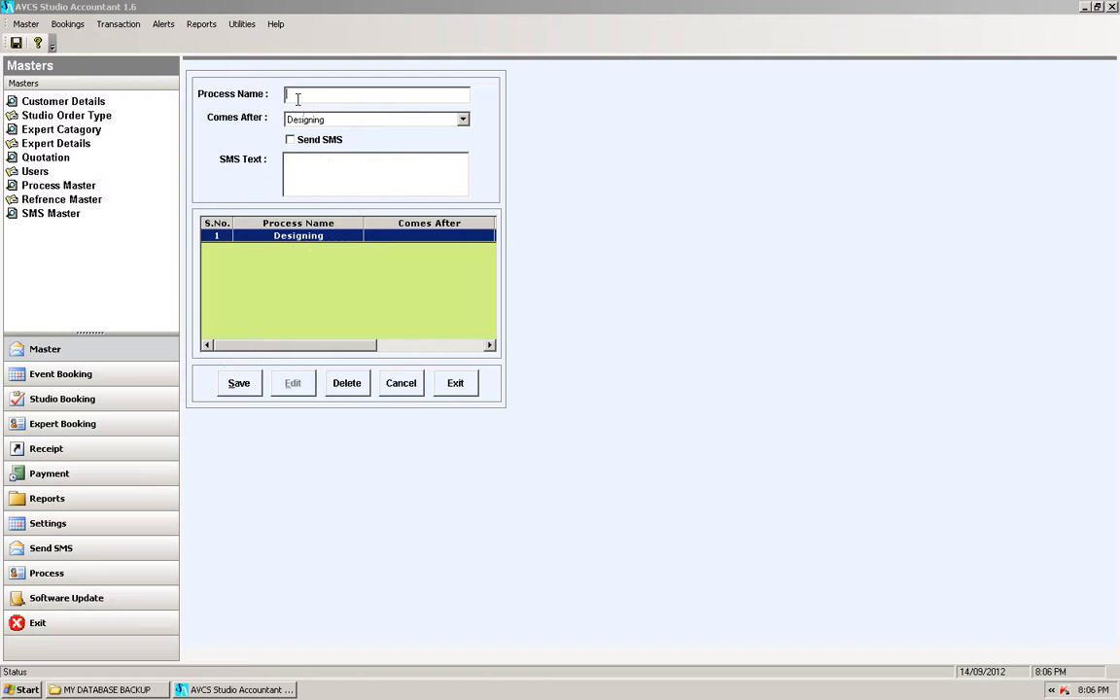
Step: Name the process Printing, set it to come after Designing, and enable Send SMS
{"action": "type", "text": "Printing"}
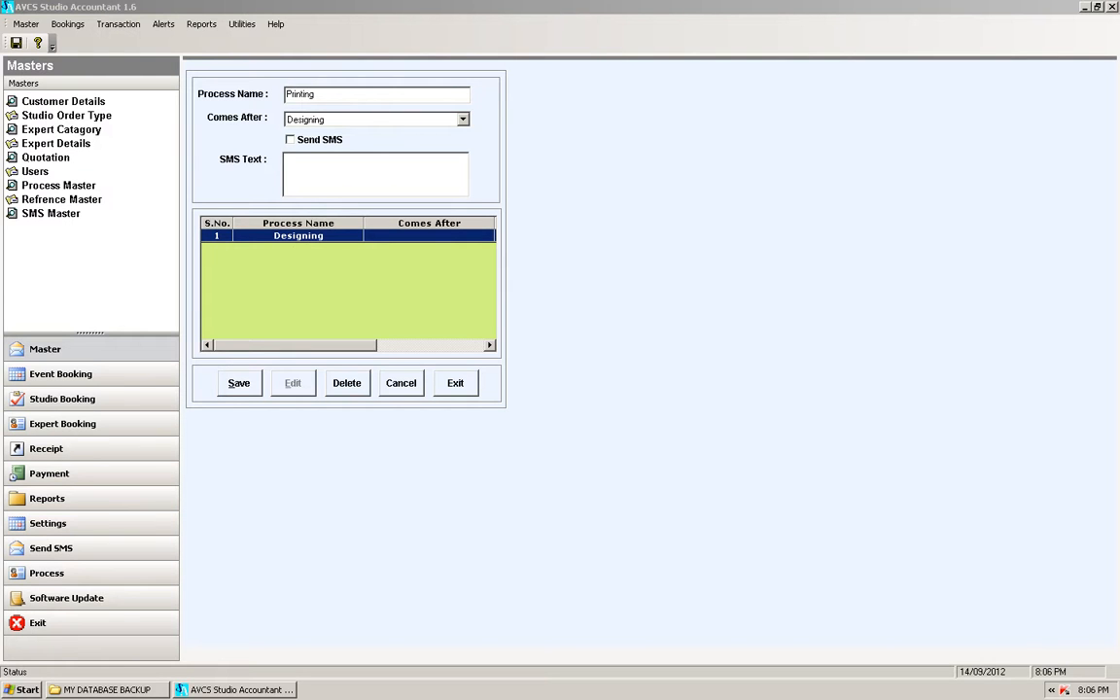
{"action": "left_click", "coordinate": [373, 119]}
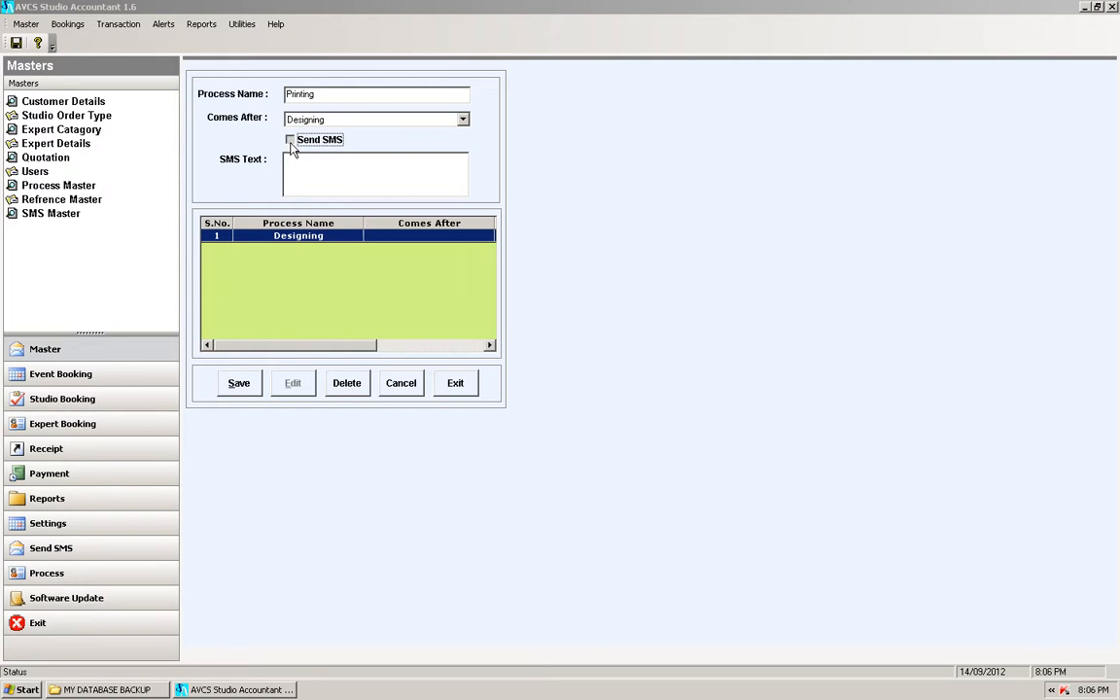
{"action": "left_click", "coordinate": [290, 140]}
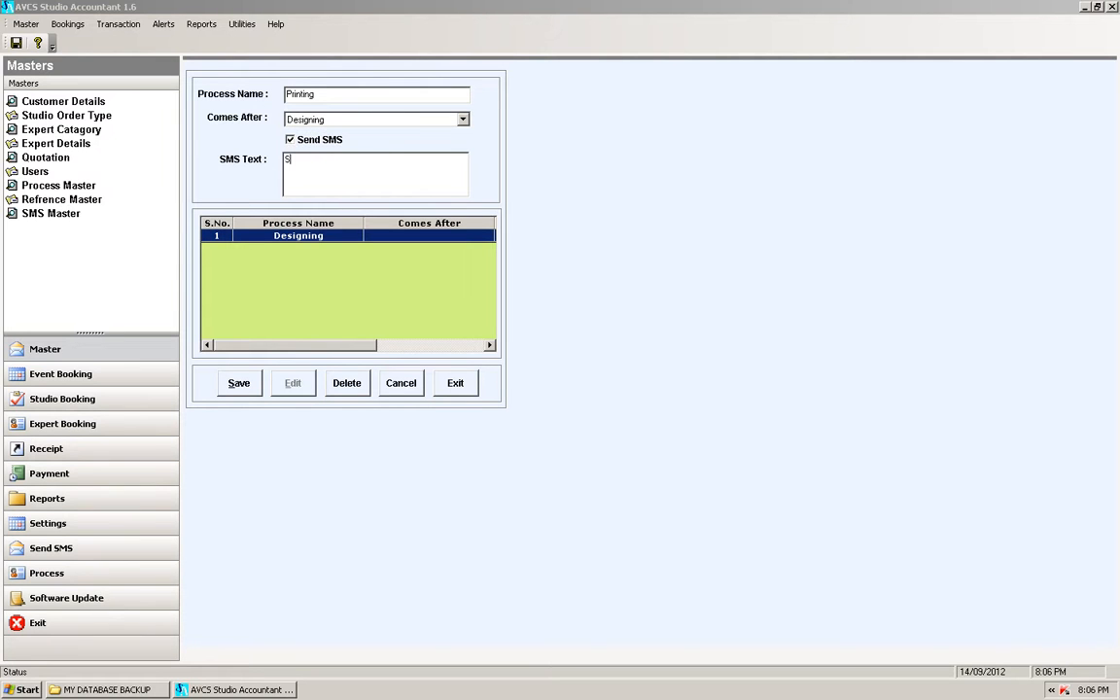
{"action": "type", "text": "ir"}
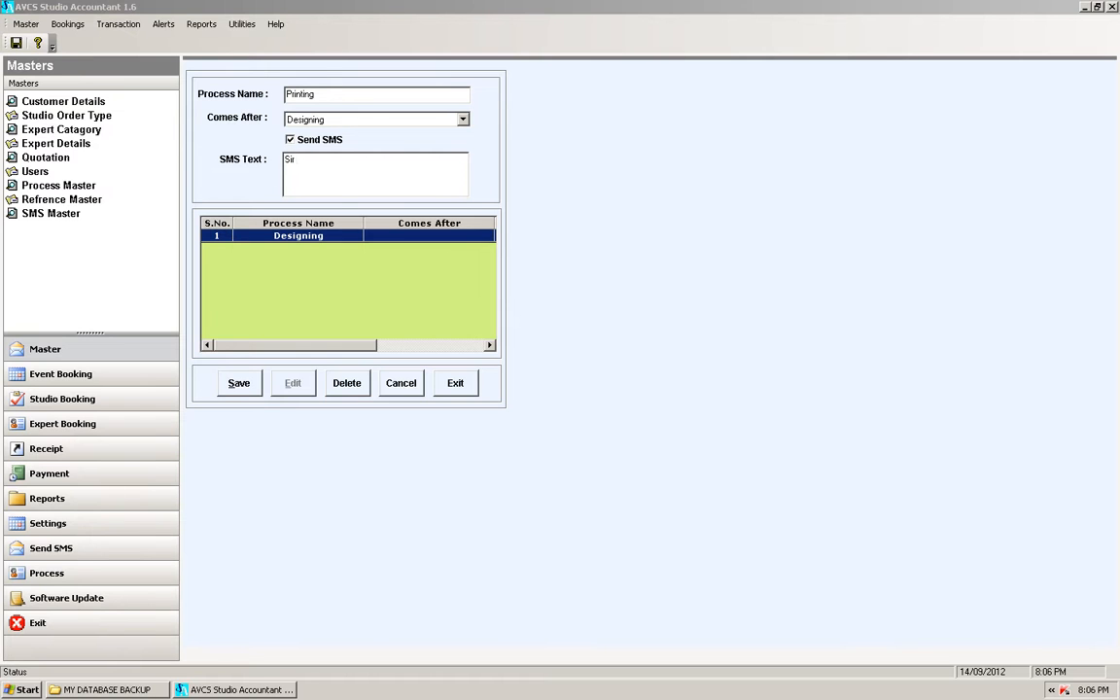
{"action": "type", "text": "your wor"}
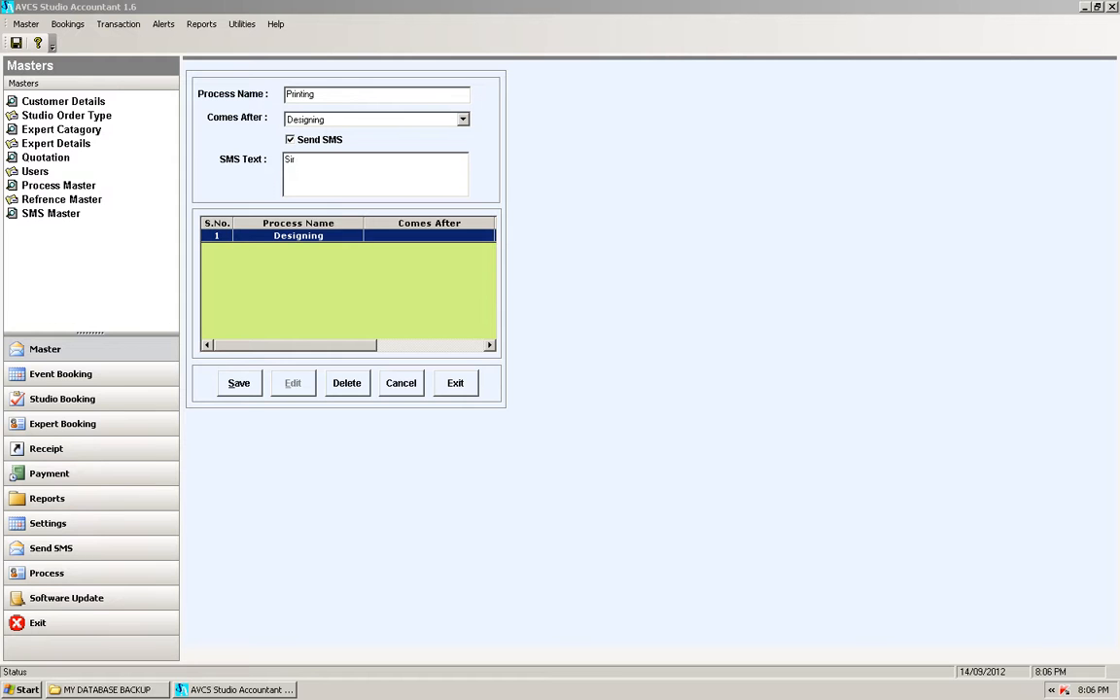
{"action": "type", "text": "your Designing is compl"}
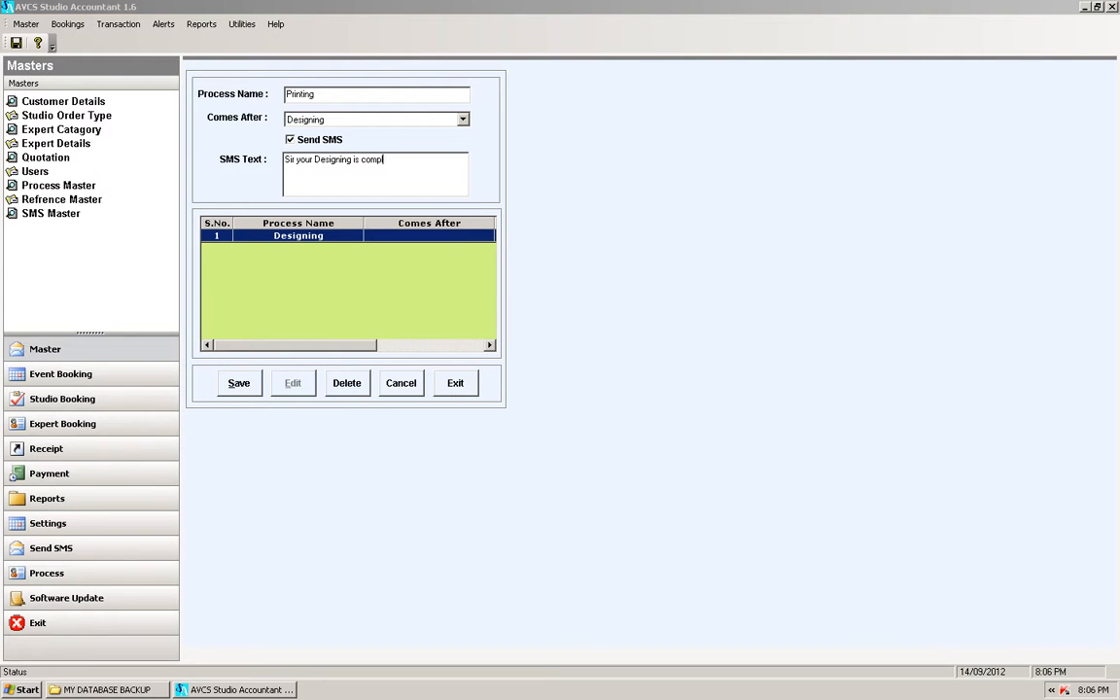
Step: Enter the SMS text saying the design is complete and the job has been forwarded to Printing, then save
{"action": "type", "text": "ete & you"}
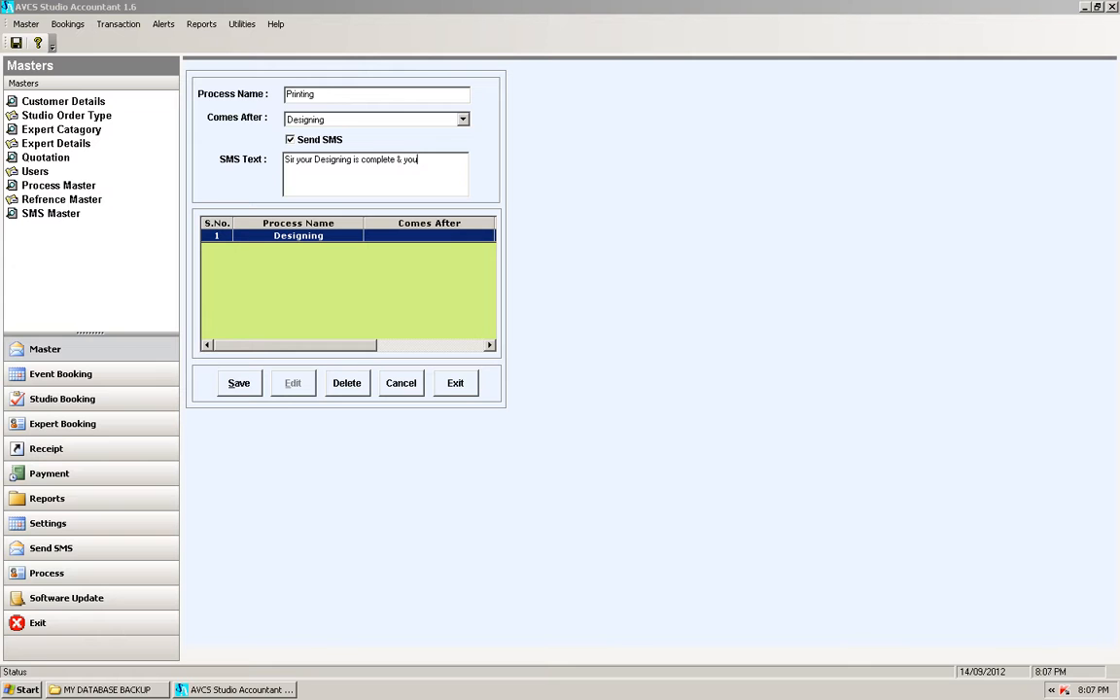
{"action": "type", "text": "jobs\\"}
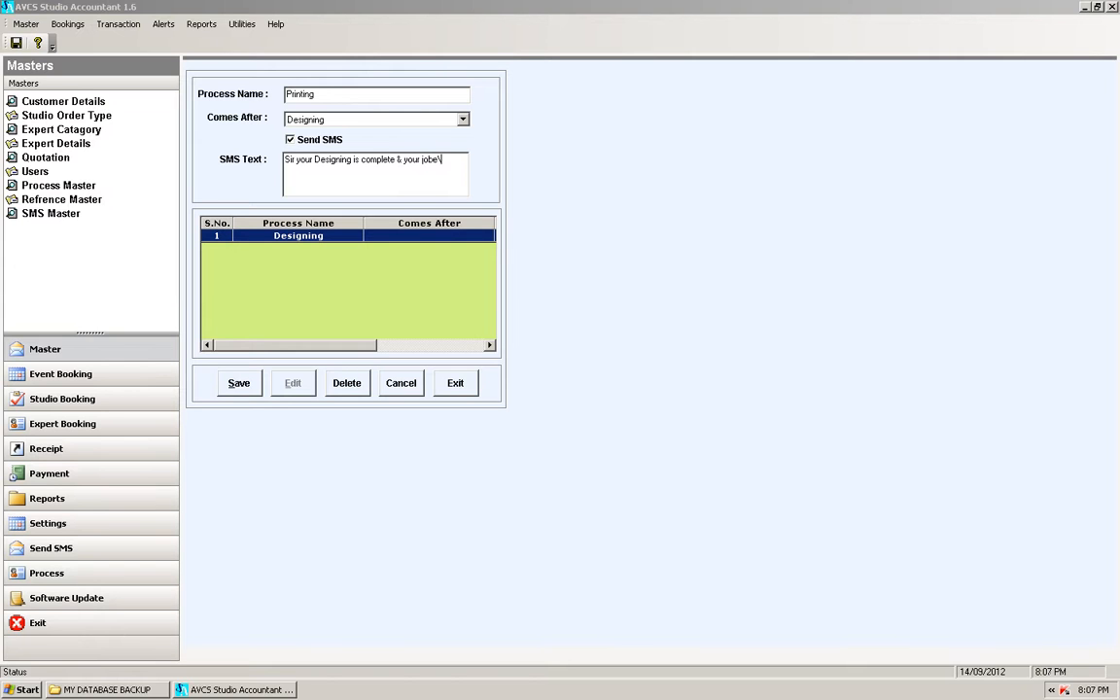
{"action": "key", "text": "Backspace"}
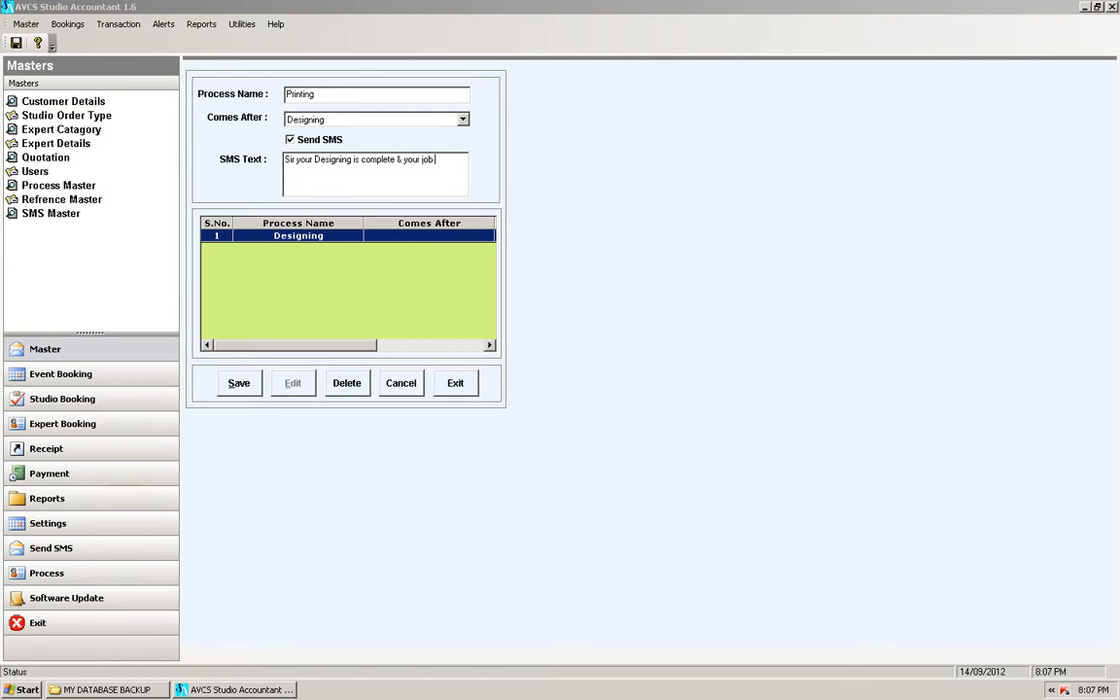
{"action": "type", "text": "has been"}
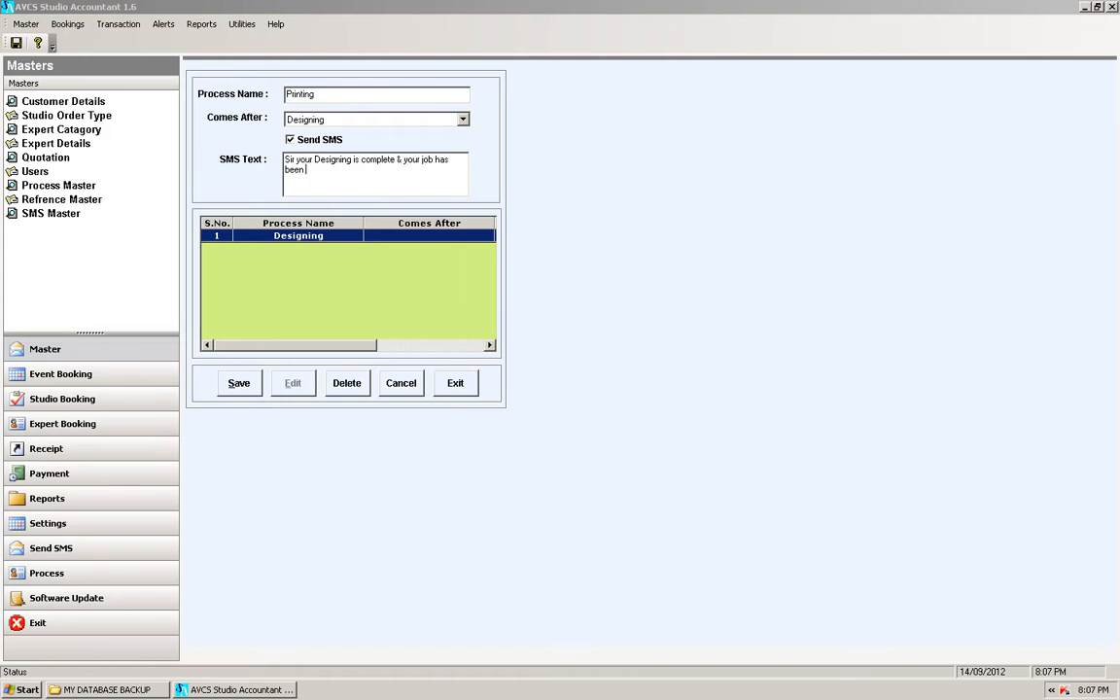
{"action": "type", "text": "forward"}
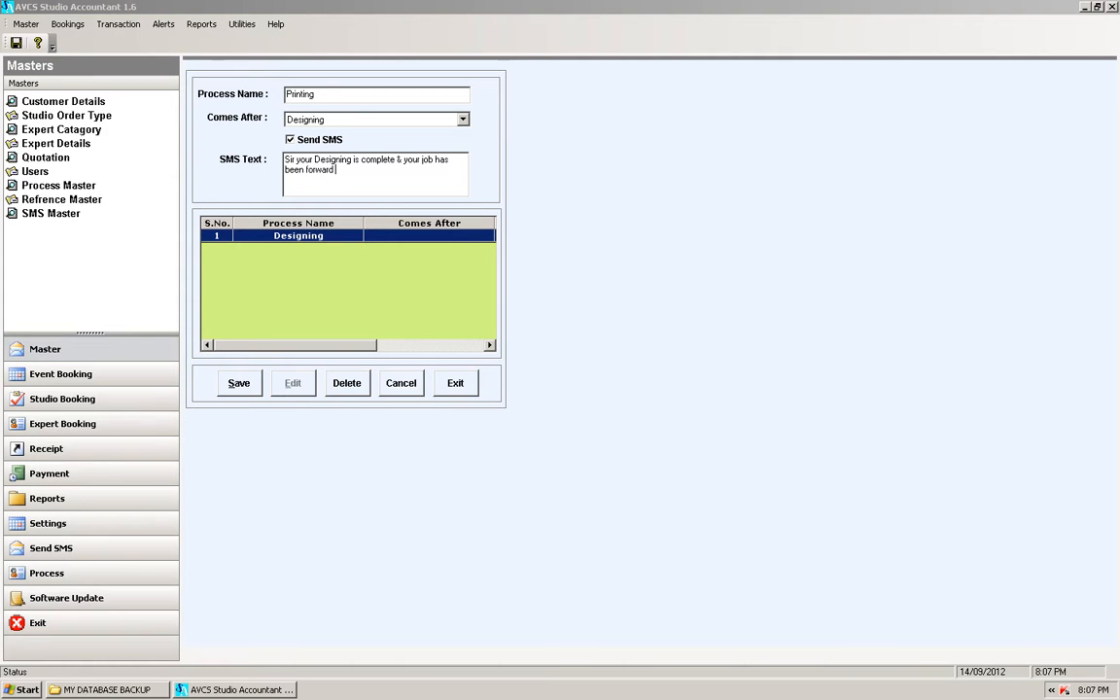
{"action": "type", "text": "to"}
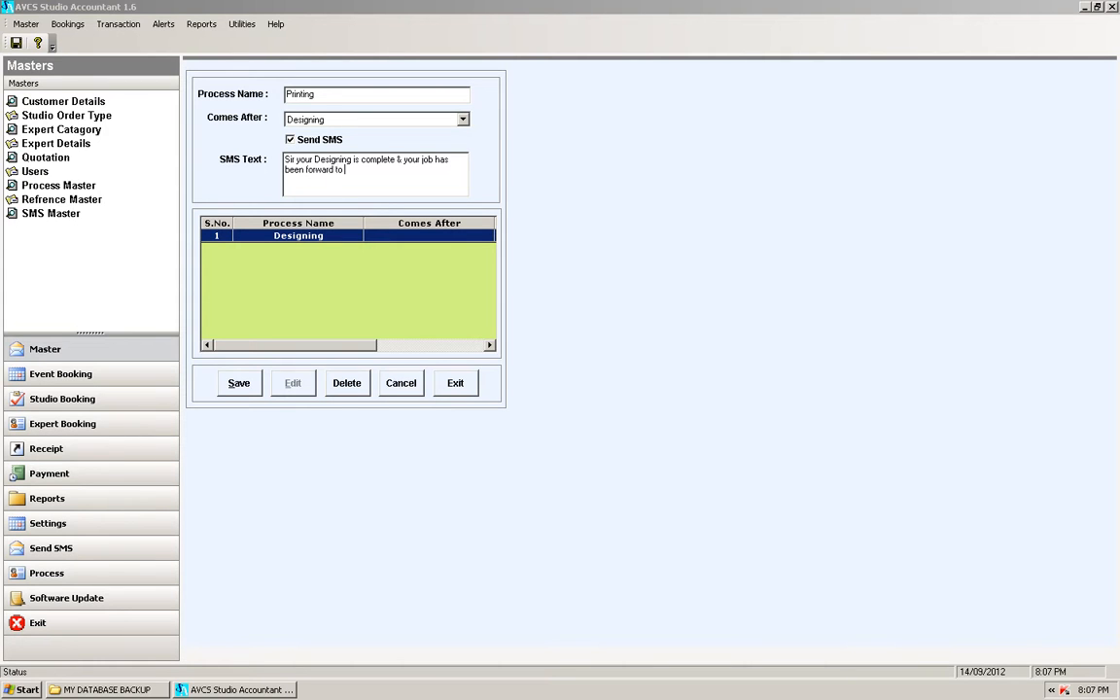
{"action": "type", "text": "Printing"}
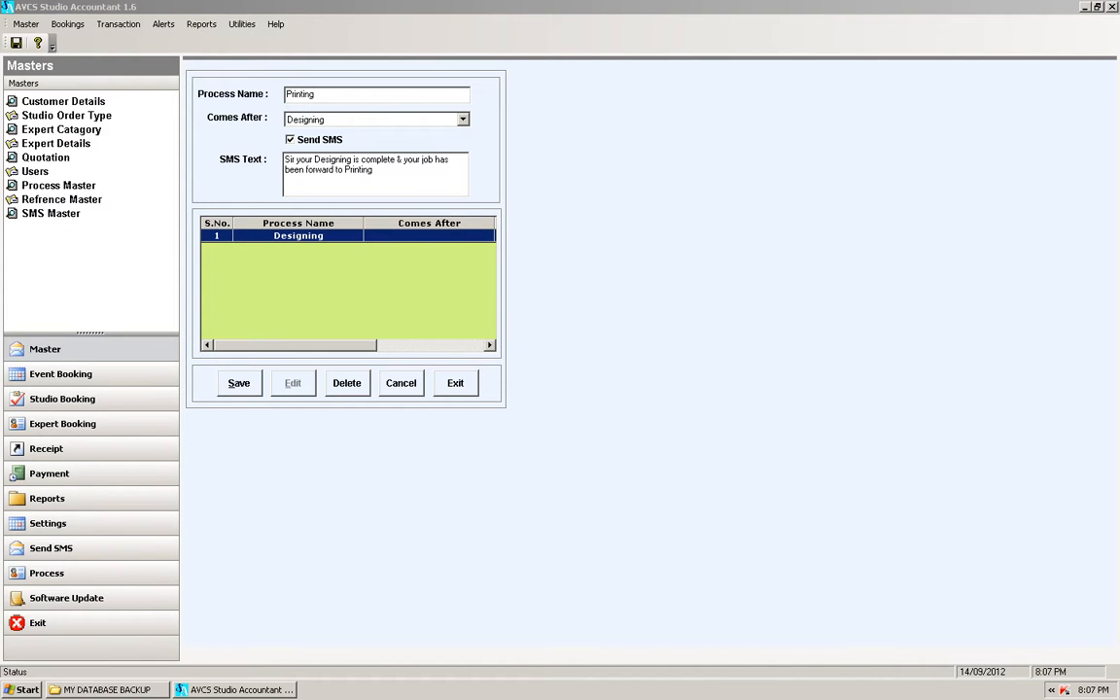
{"action": "left_click", "coordinate": [238, 381]}
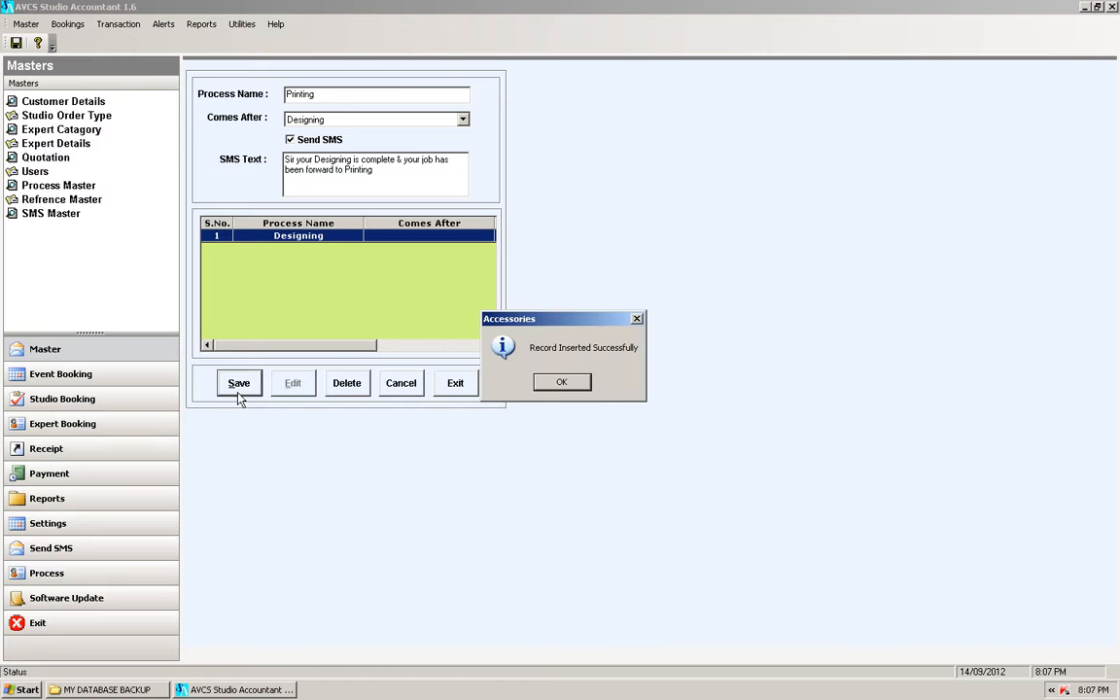
Step: Create an Album Making process that comes after Printing with Send SMS enabled
{"action": "left_click", "coordinate": [560, 381]}
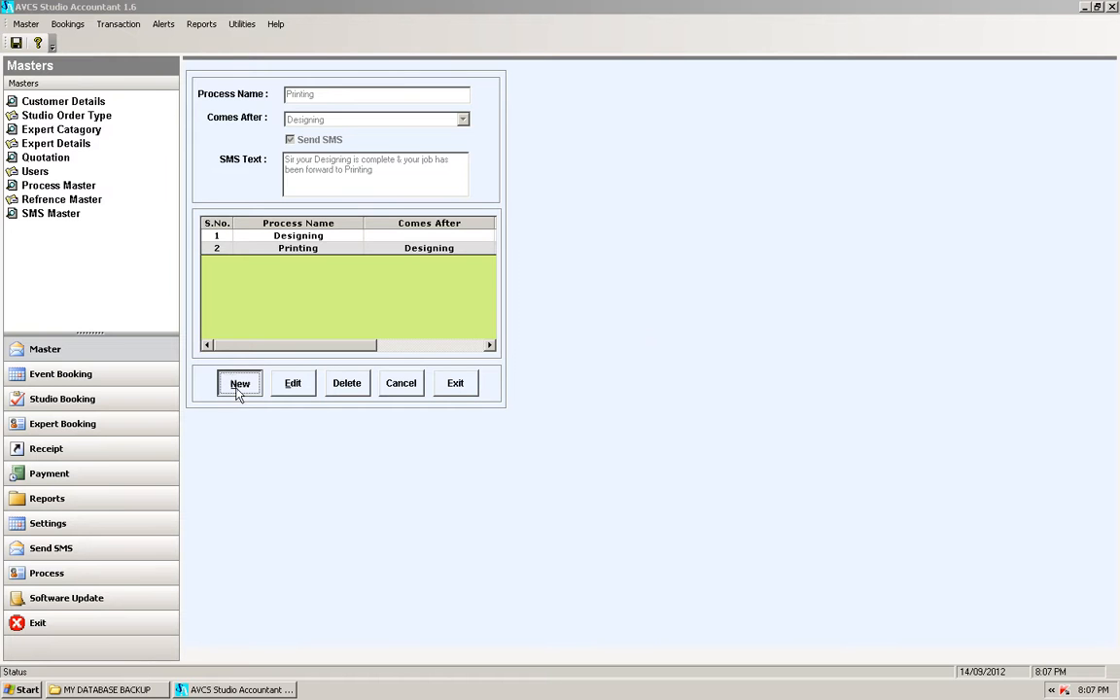
{"action": "left_click", "coordinate": [239, 381]}
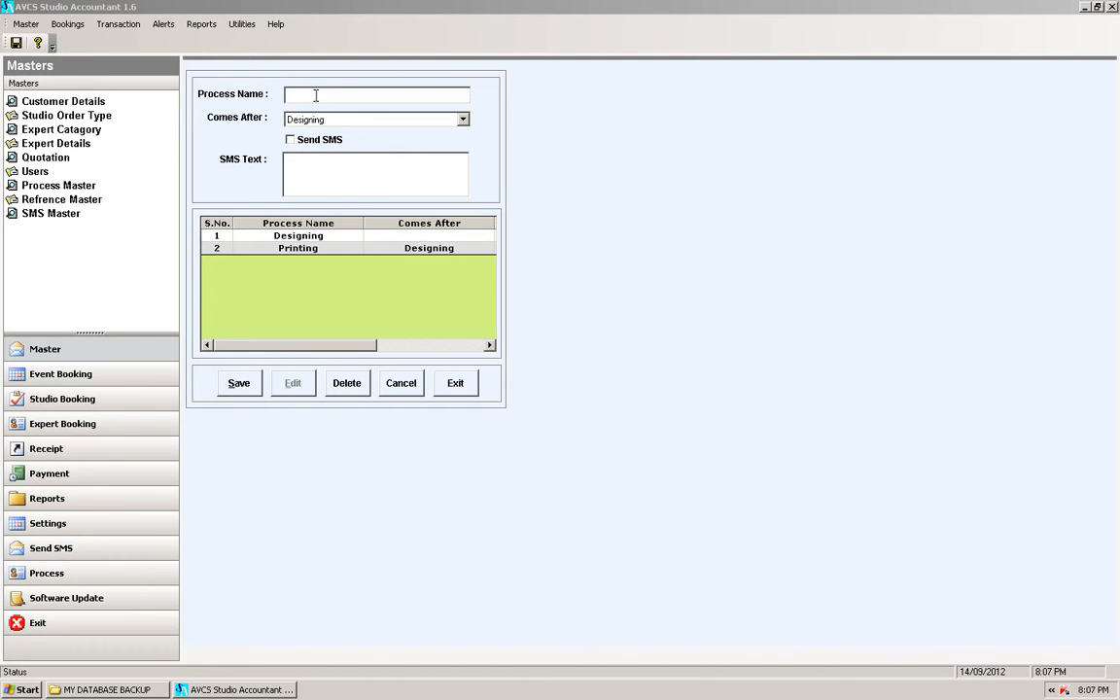
{"action": "type", "text": "Album M"}
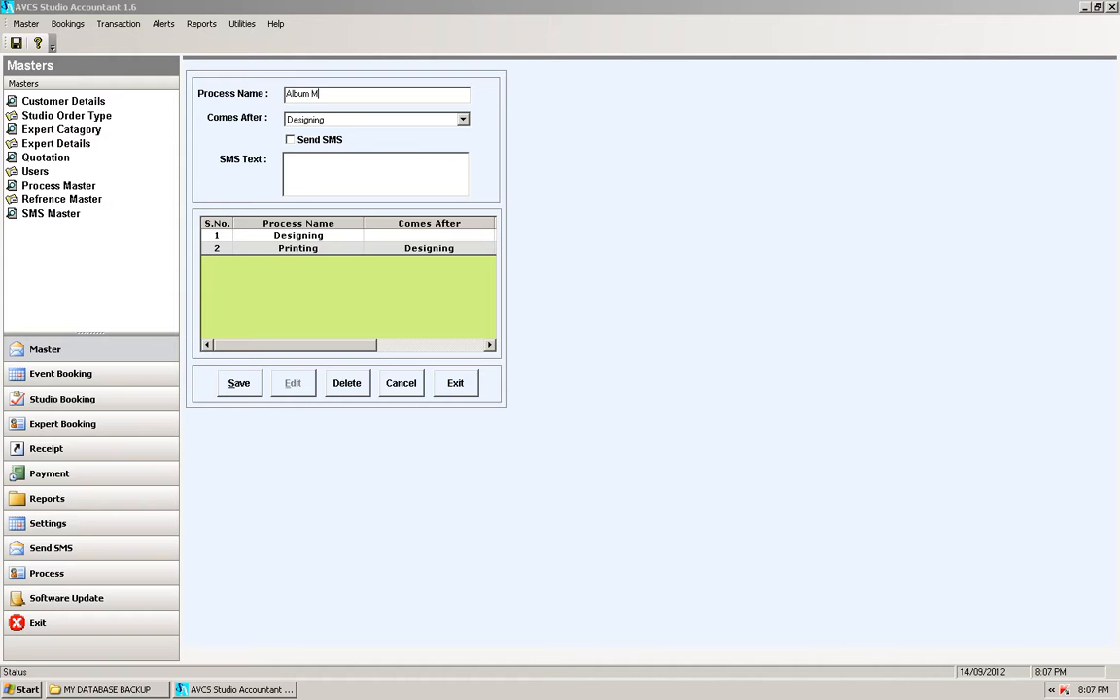
{"action": "type", "text": "aking"}
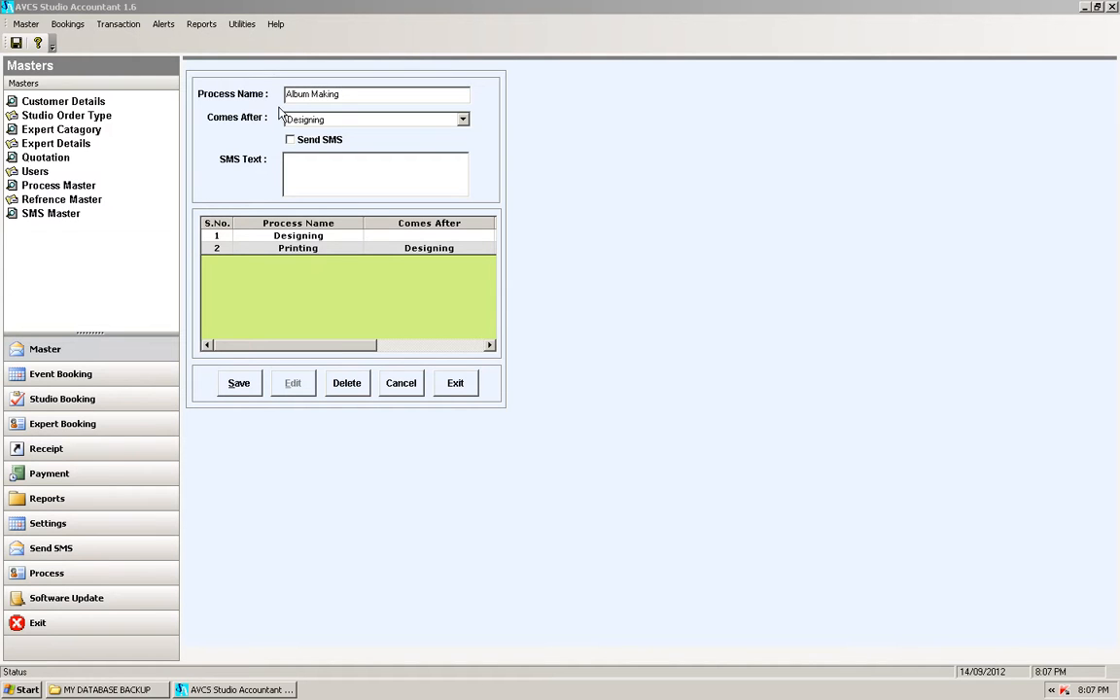
{"action": "left_click", "coordinate": [373, 119]}
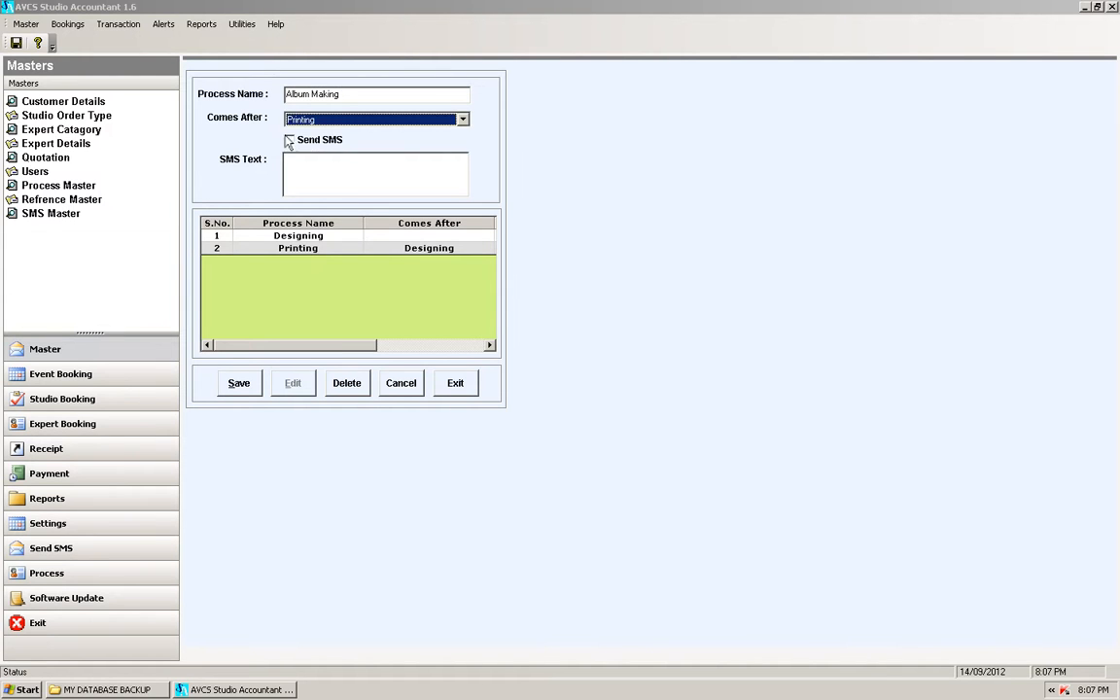
{"action": "left_click", "coordinate": [290, 140]}
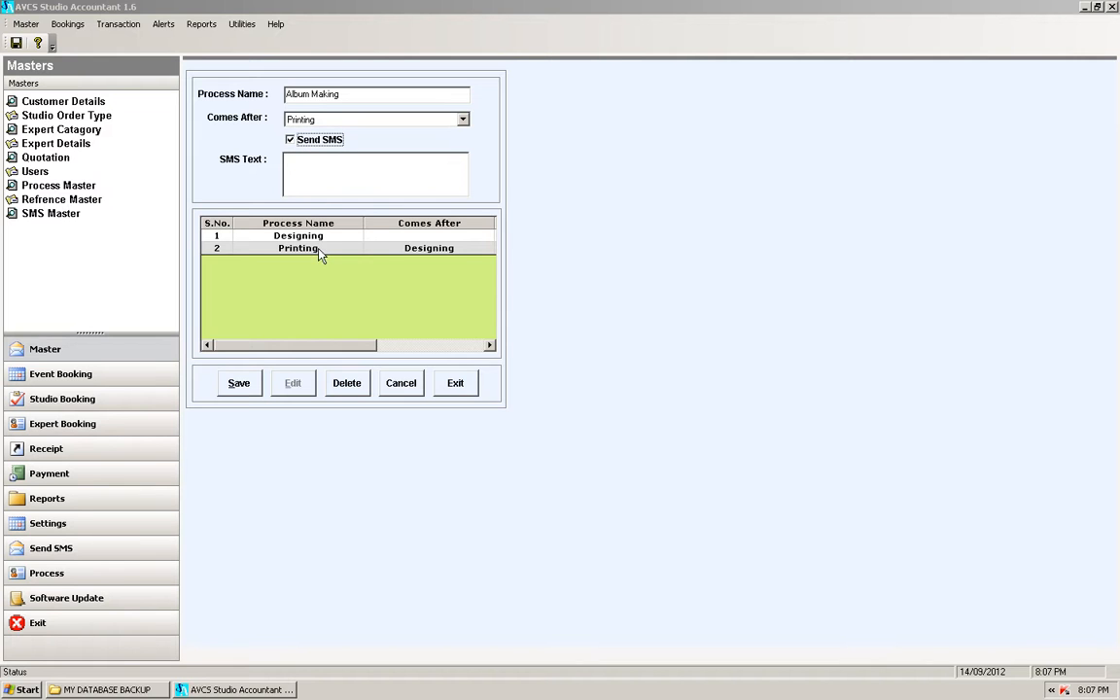
Step: Enter the SMS text saying printing is done and the prints were sent to Album Binding, then save
{"action": "type", "text": "Sir"}
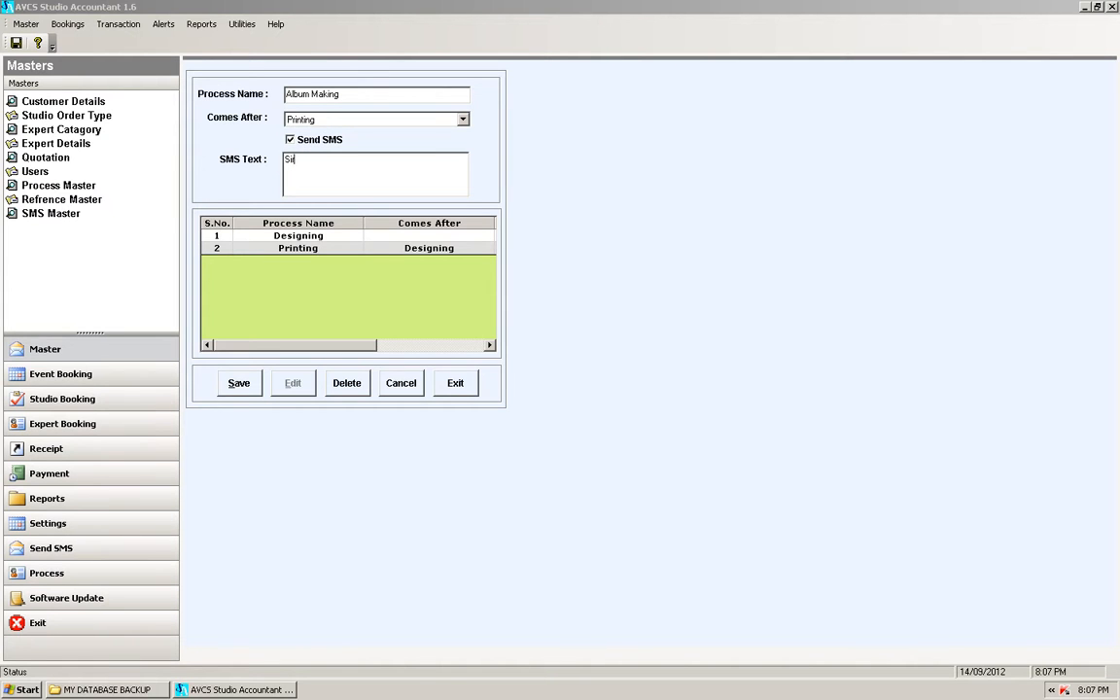
{"action": "type", "text": "Your"}
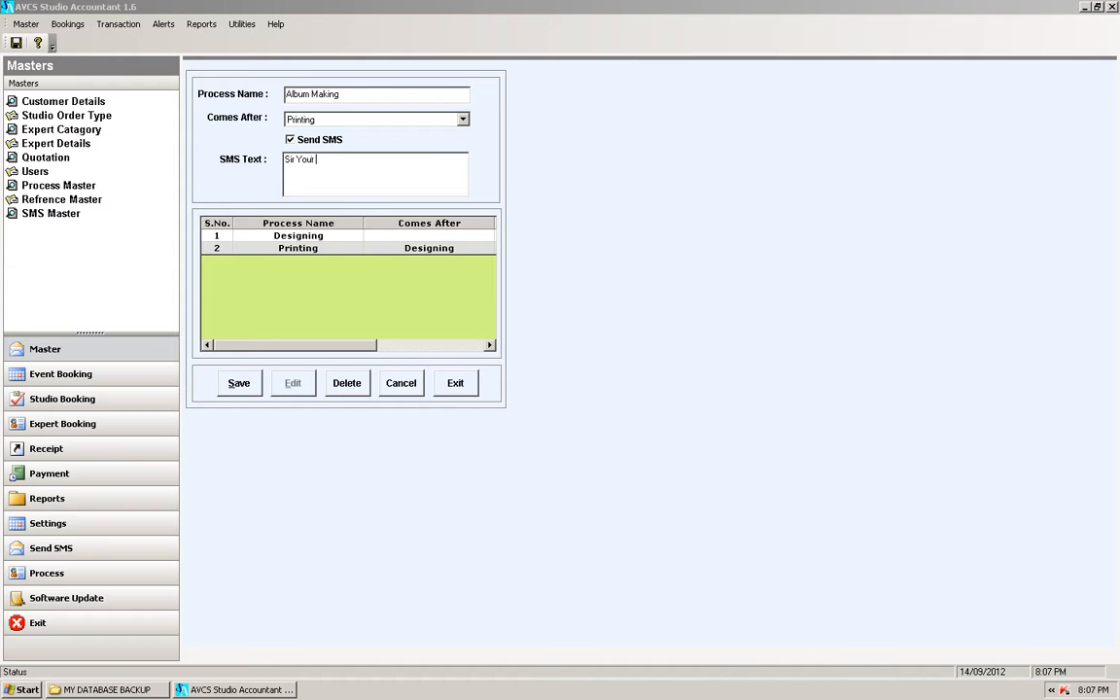
{"action": "type", "text": "Printing"}
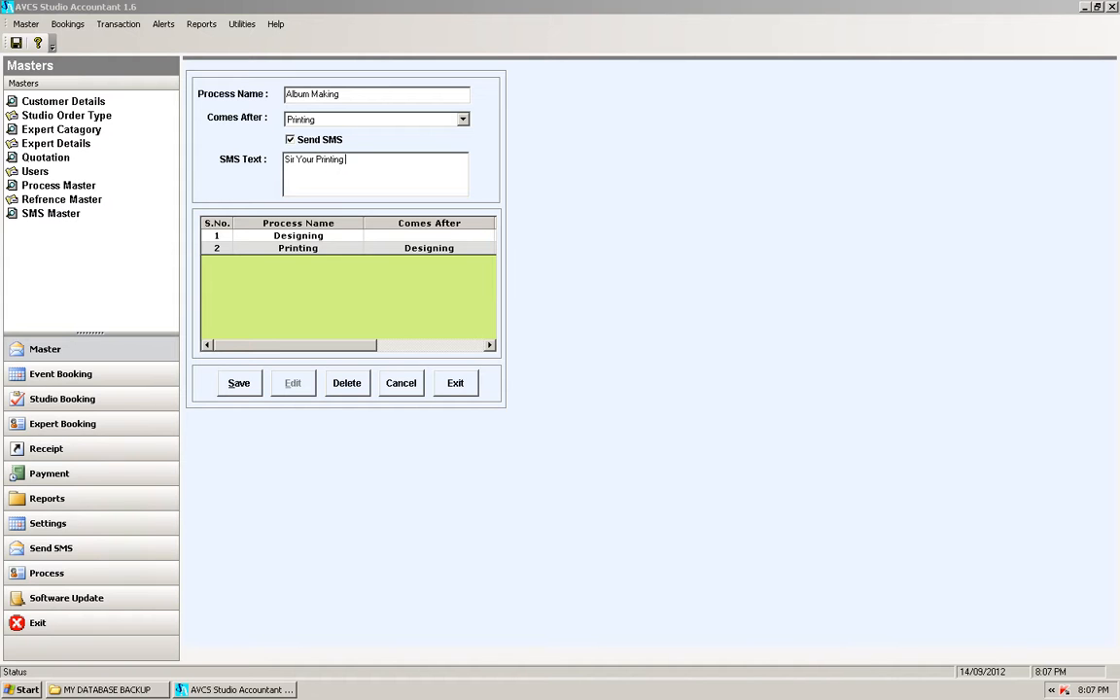
{"action": "type", "text": "is Done"}
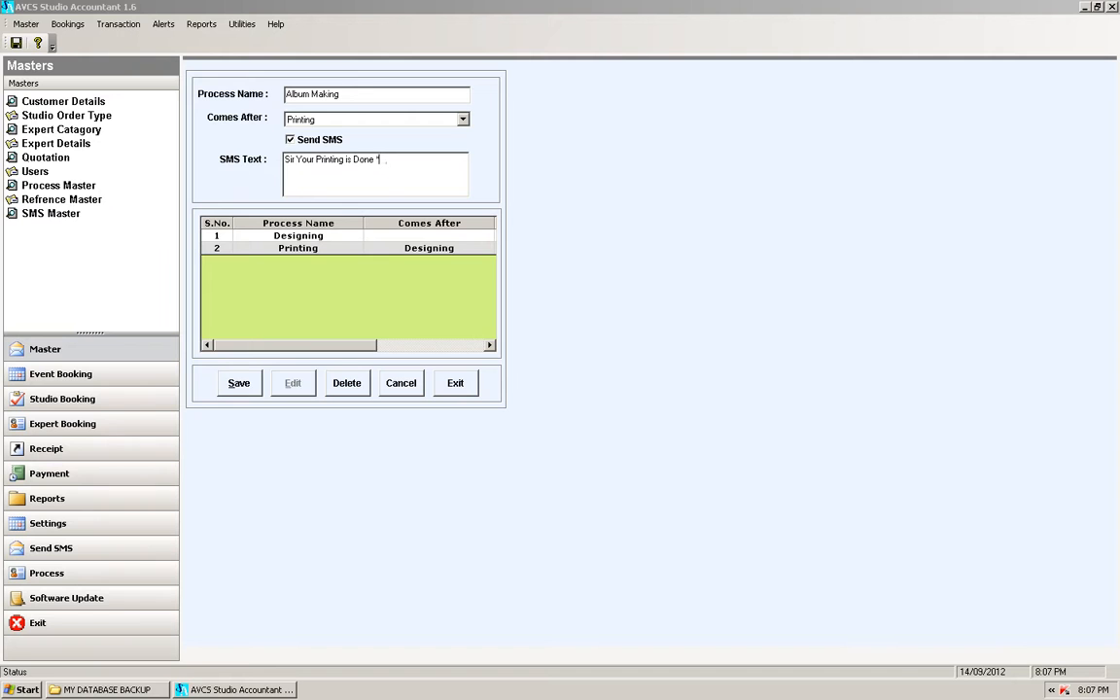
{"action": "type", "text": "& Your"}
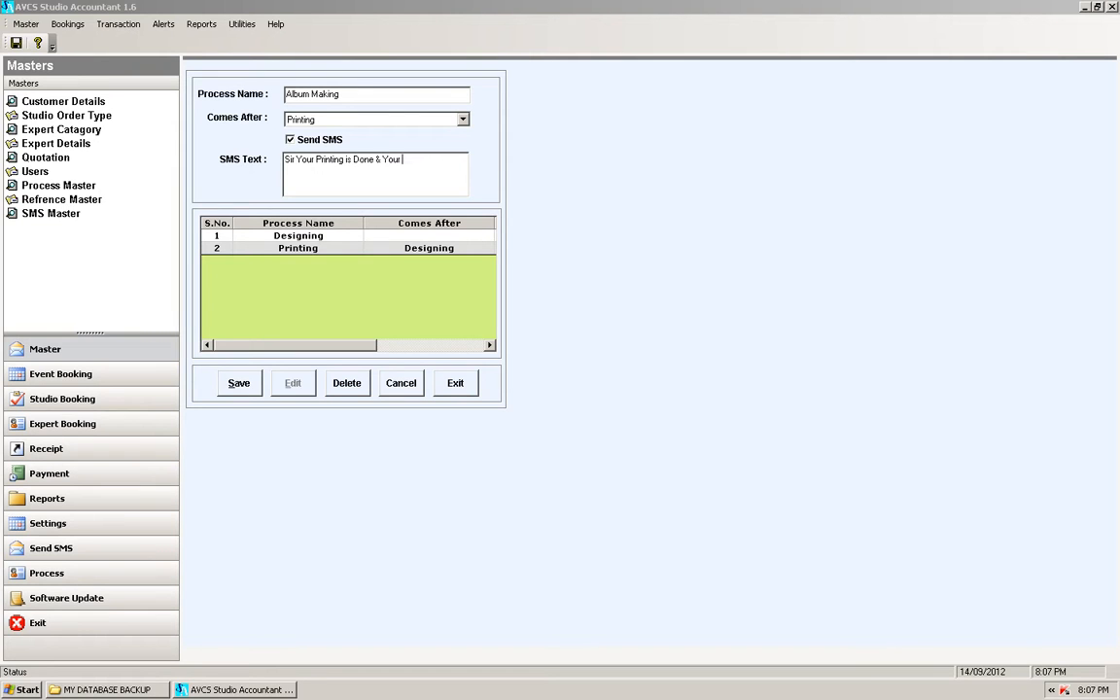
{"action": "type", "text": "Job"}
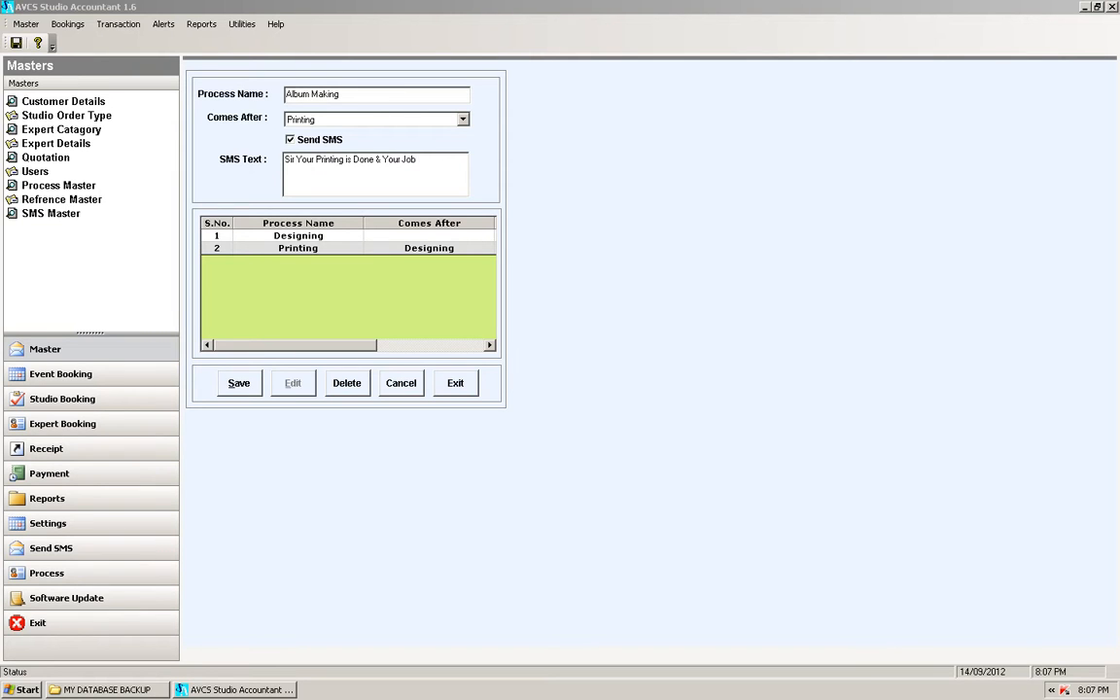
{"action": "type", "text": "Prints has"}
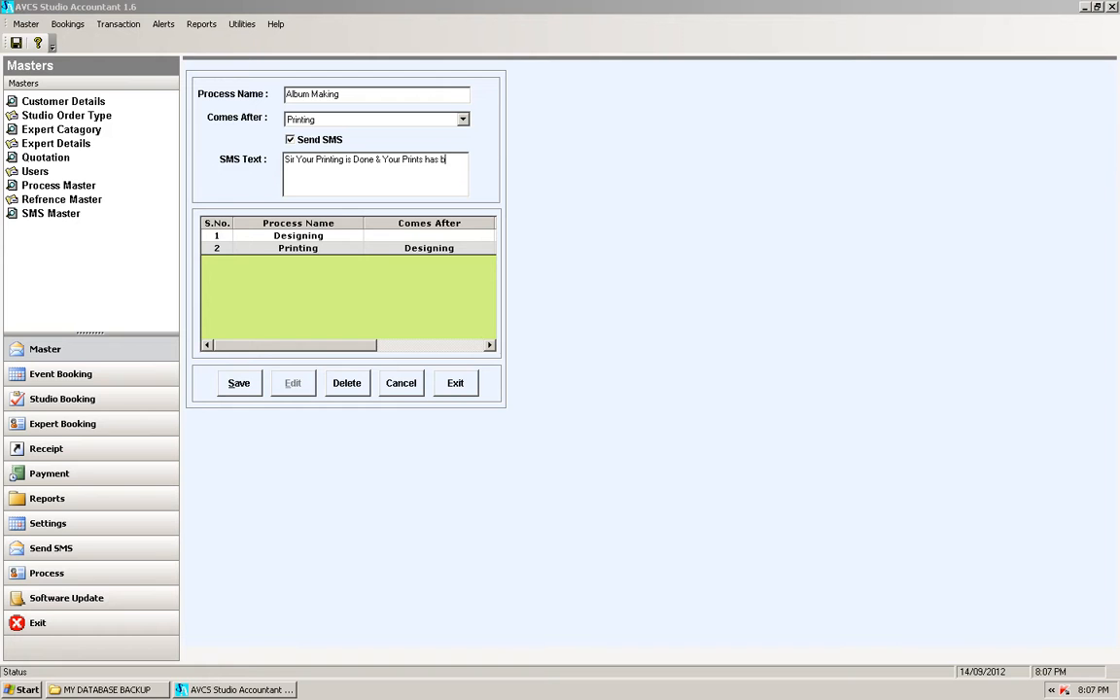
{"action": "type", "text": "been sent to"}
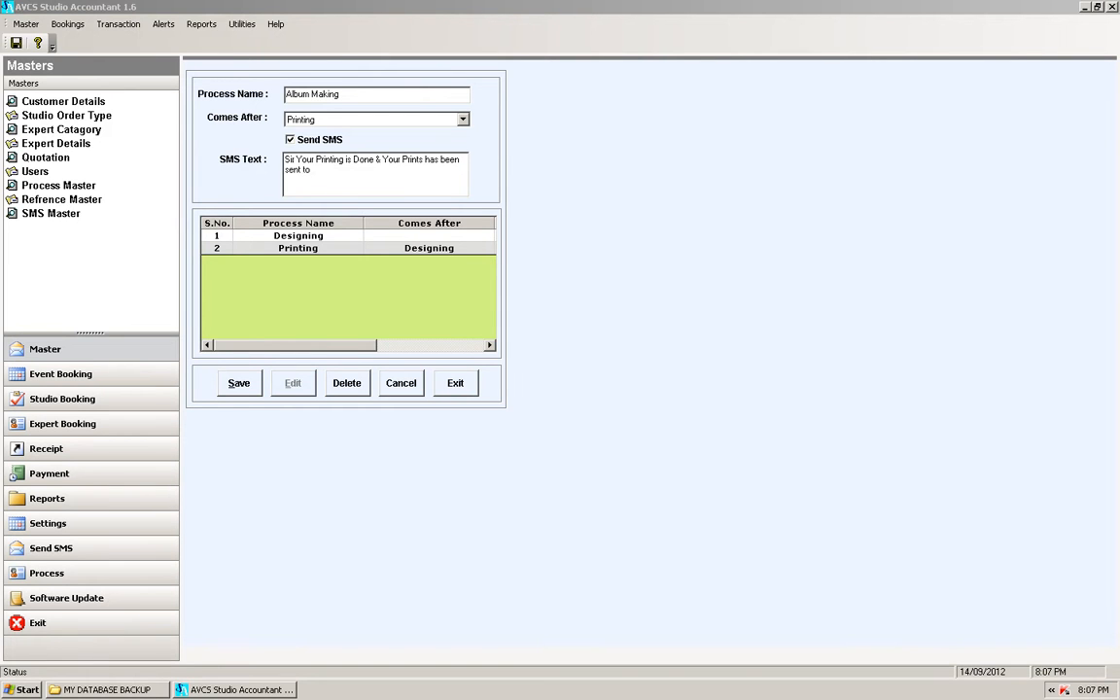
{"action": "type", "text": "Album Binding"}
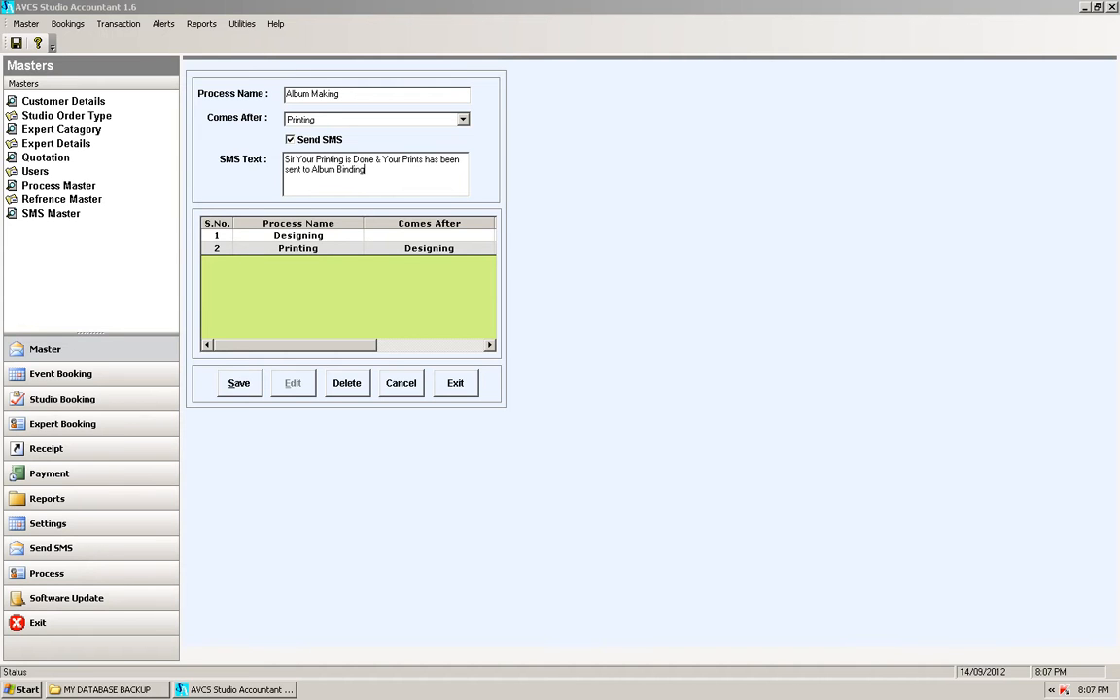
{"action": "left_click", "coordinate": [238, 381]}
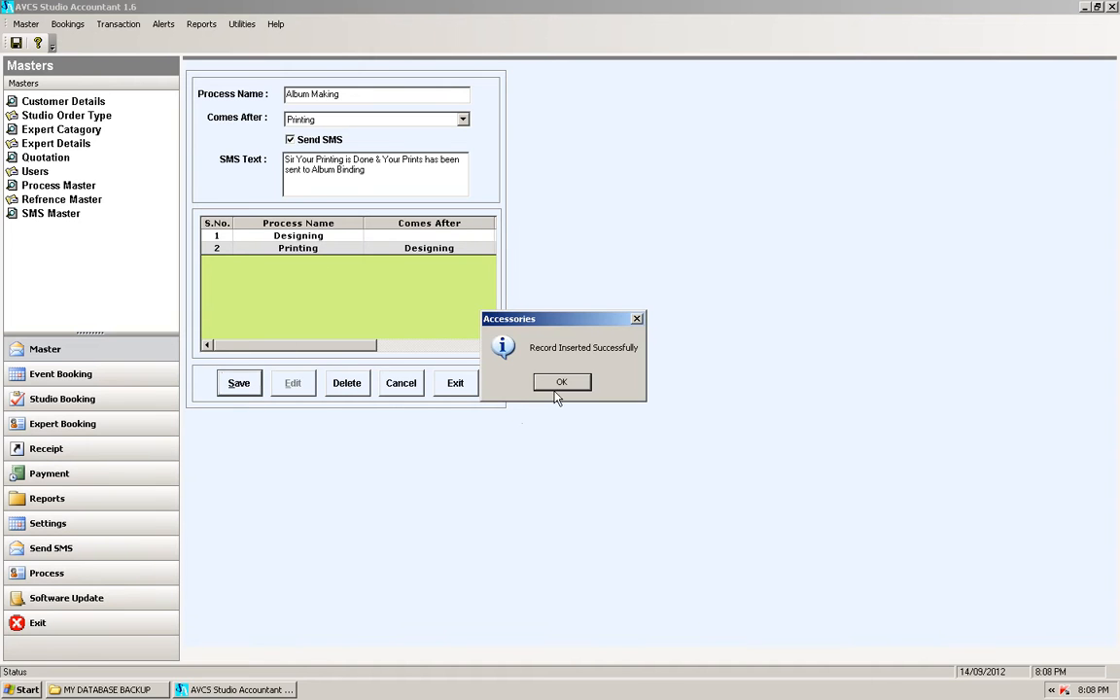
Step: Acknowledge the saved confirmation and exit the Process Master form
{"action": "left_click", "coordinate": [559, 381]}
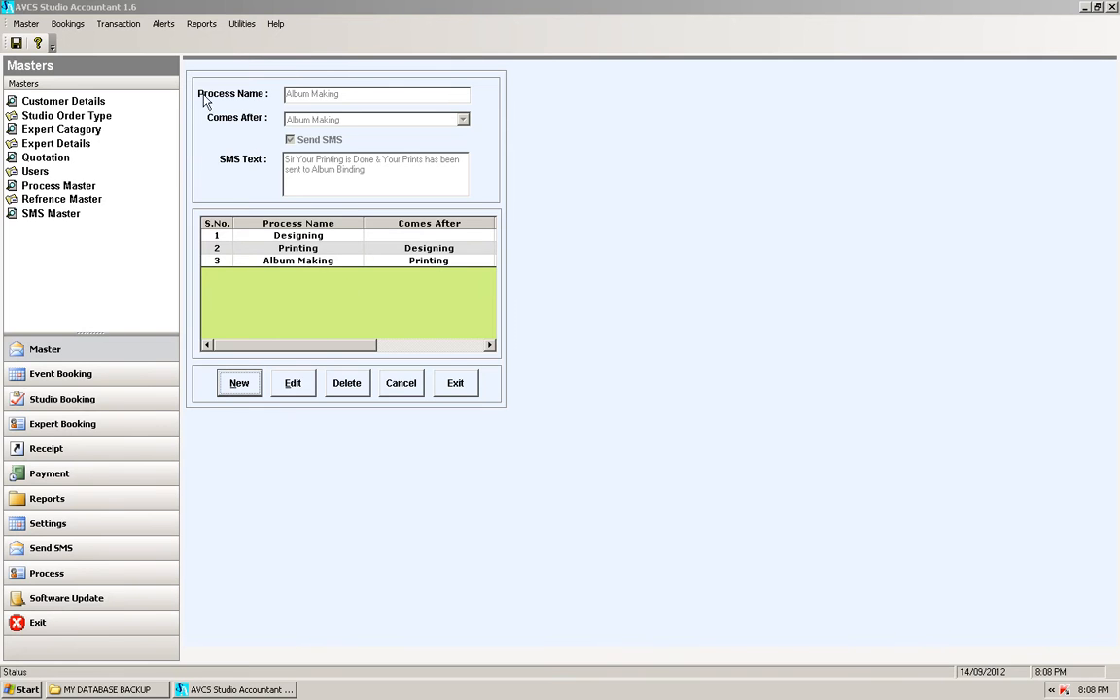
{"action": "mouse_move", "coordinate": [183, 68]}
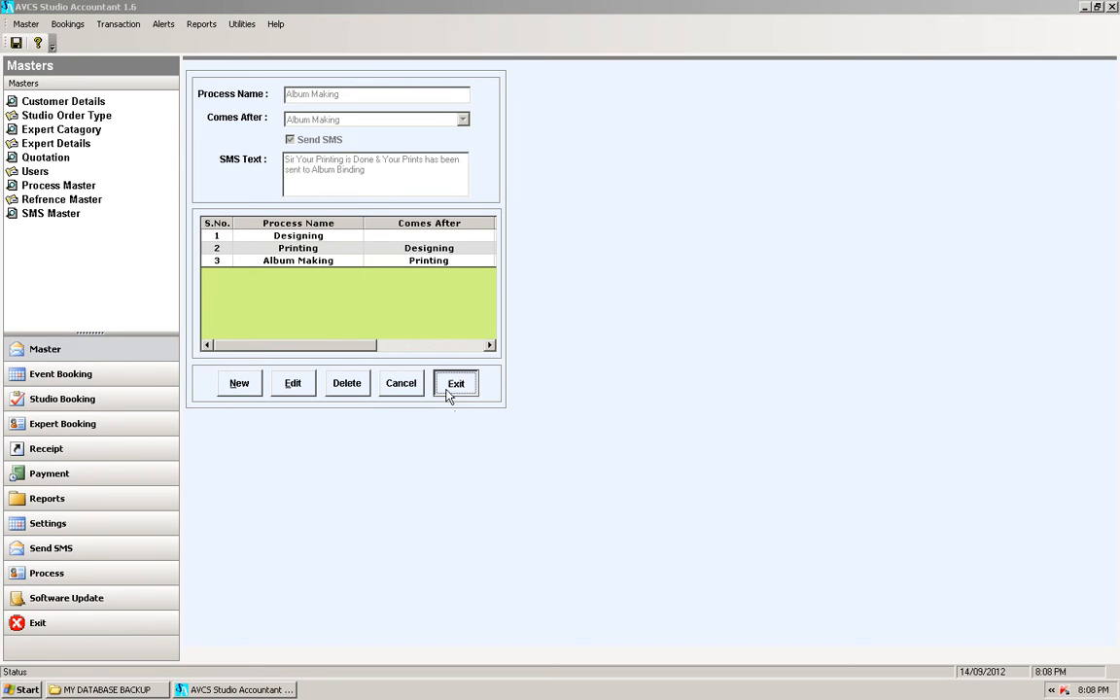
{"action": "left_click", "coordinate": [455, 381]}
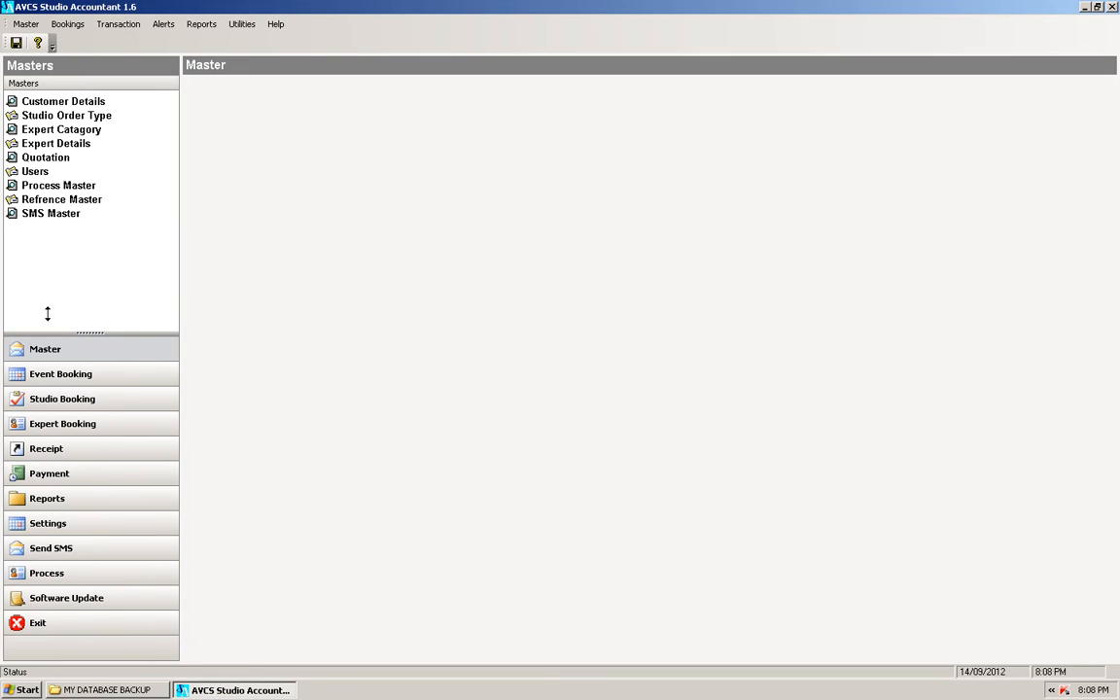